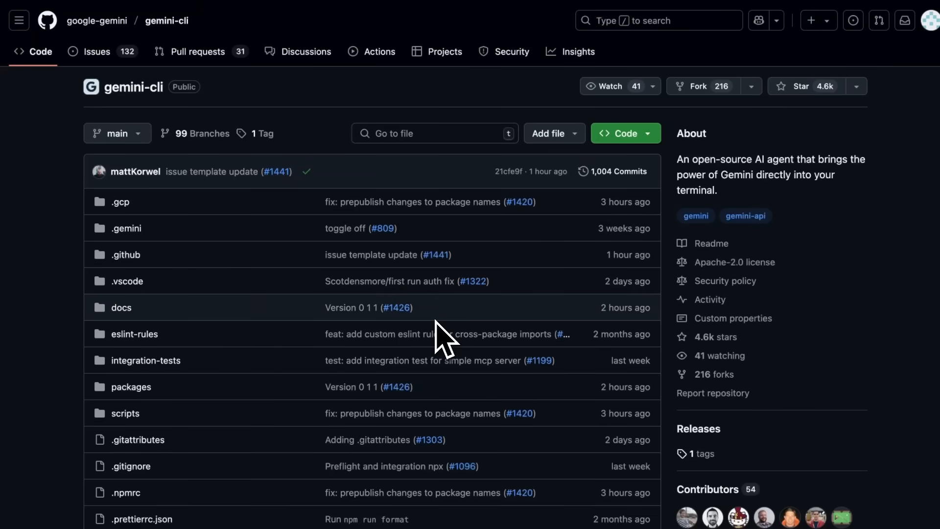
{"action": "mouse_move", "coordinate": [69, 345]}
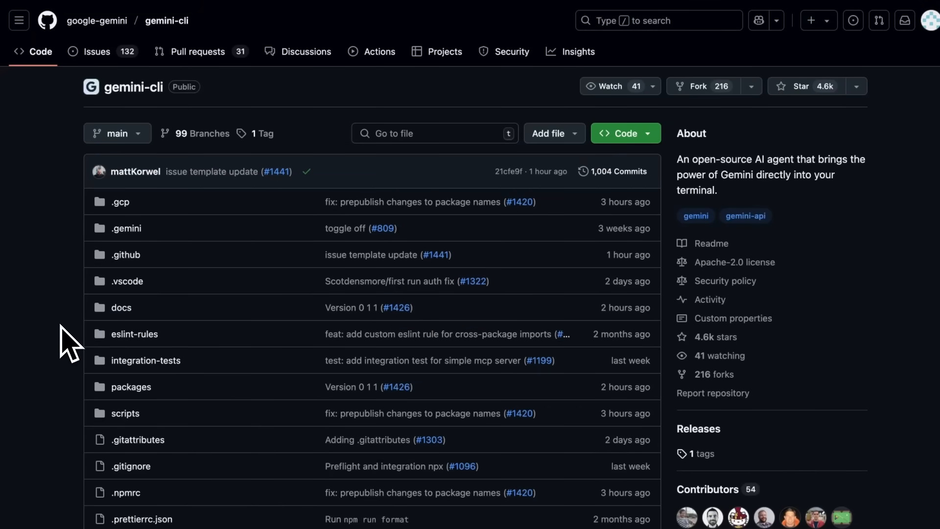
Step: Scroll the gemini-cli README introduction down to the Quickstart install commands
{"action": "scroll", "scroll_direction": "down", "scroll_amount": 3}
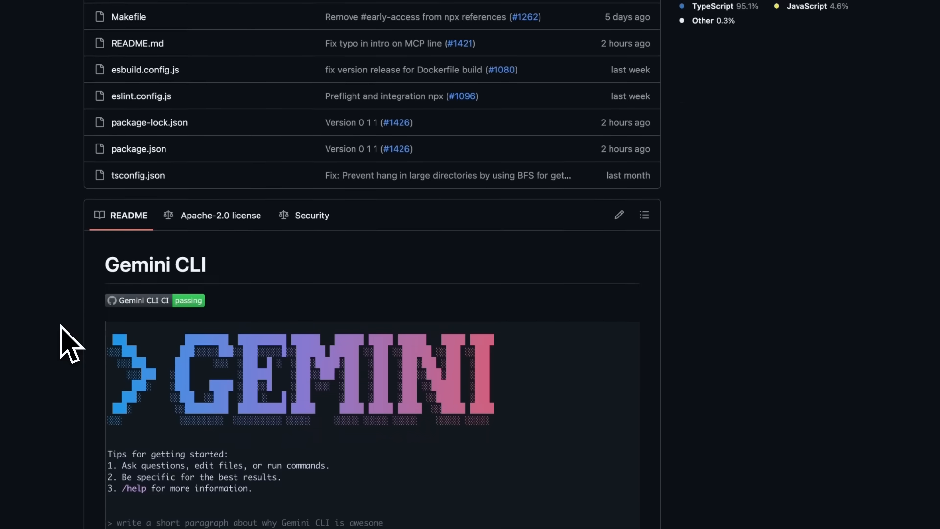
{"action": "scroll", "scroll_direction": "down", "scroll_amount": 3}
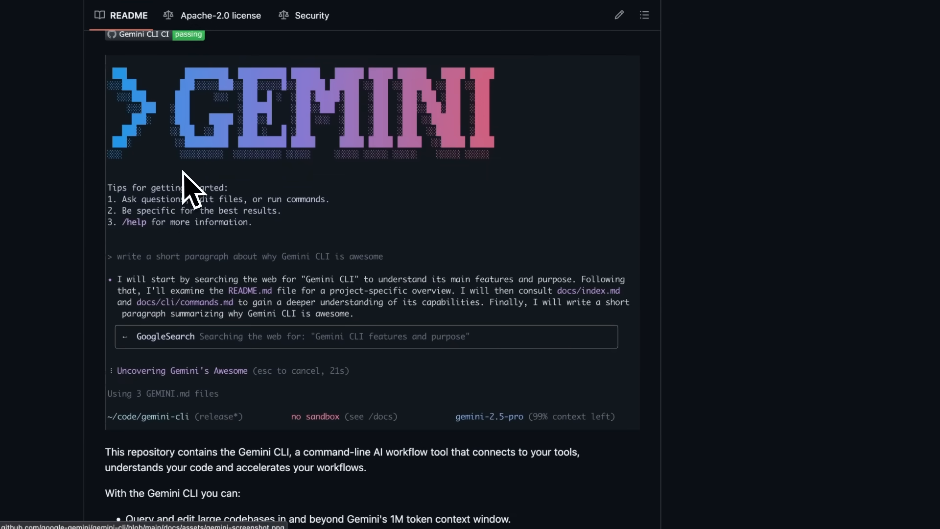
{"action": "mouse_move", "coordinate": [189, 186]}
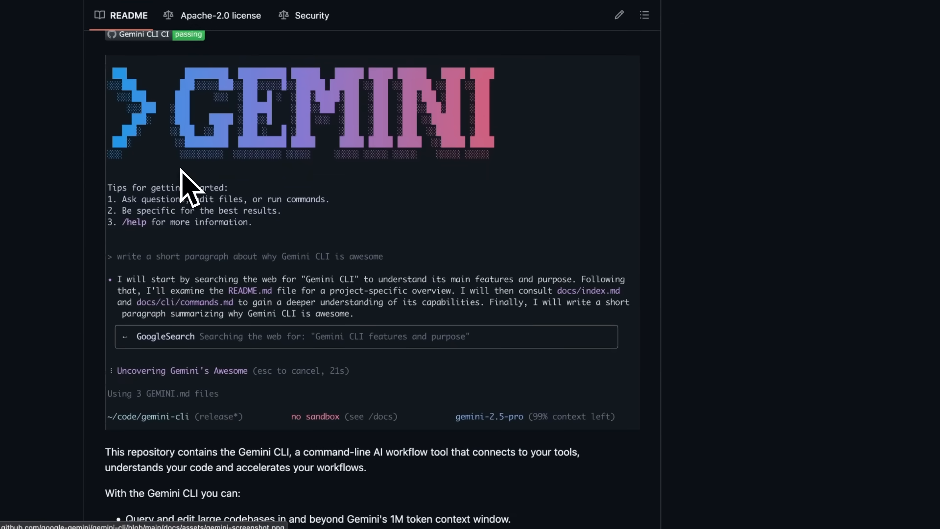
{"action": "mouse_move", "coordinate": [96, 327]}
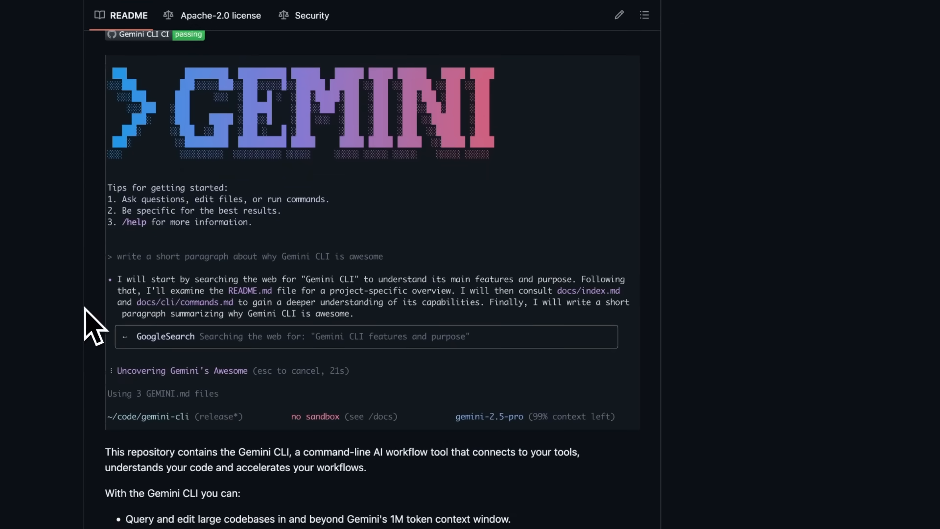
{"action": "scroll", "scroll_direction": "down", "scroll_amount": 3}
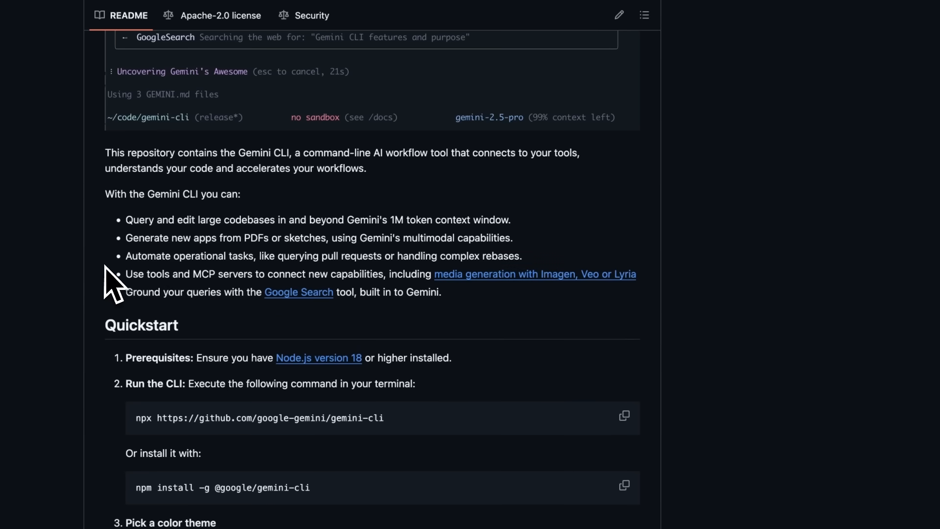
{"action": "mouse_move", "coordinate": [114, 251]}
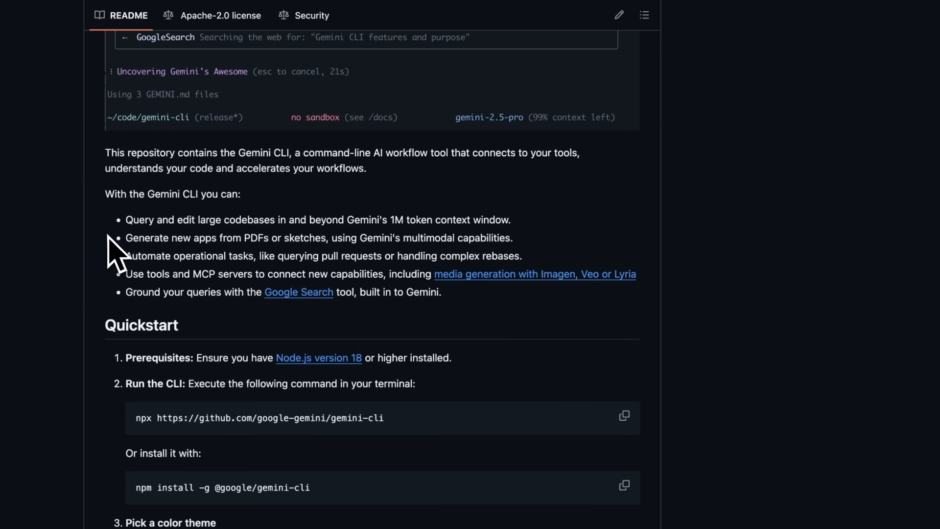
{"action": "mouse_move", "coordinate": [117, 248]}
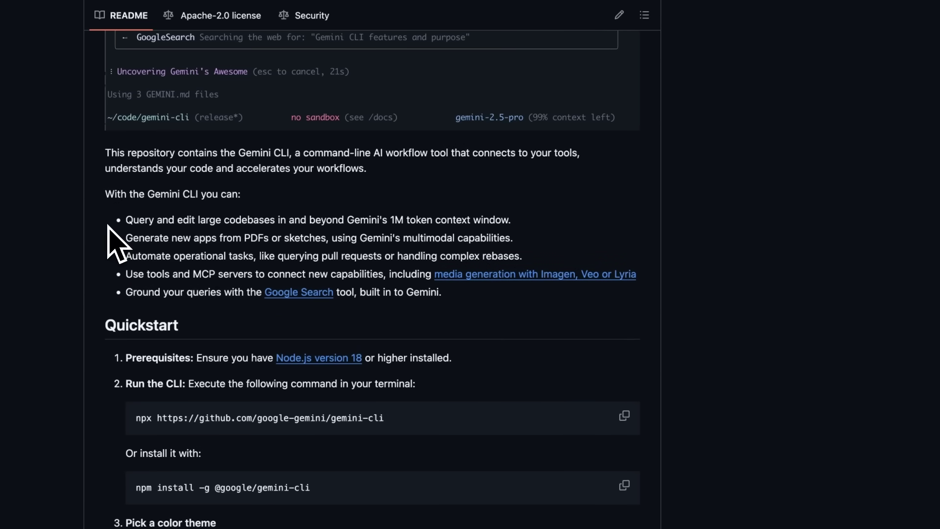
{"action": "mouse_move", "coordinate": [122, 216]}
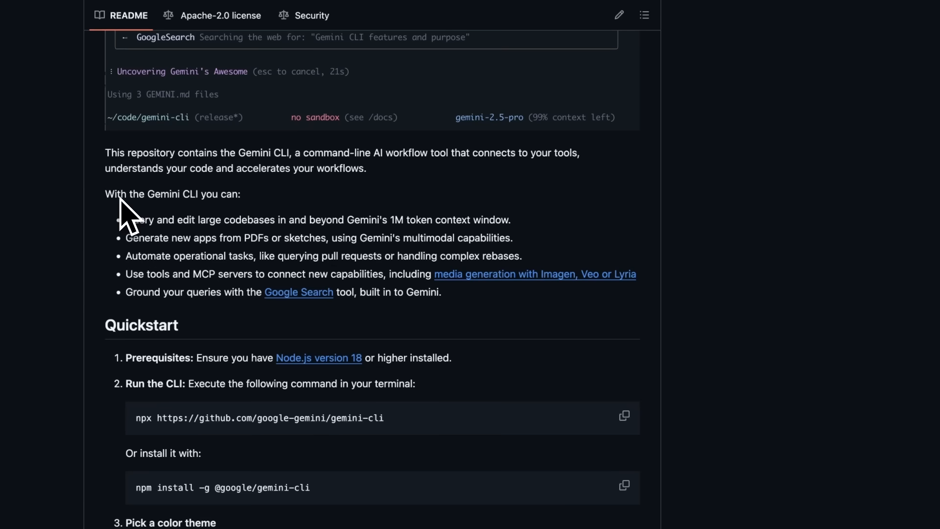
{"action": "mouse_move", "coordinate": [139, 216]}
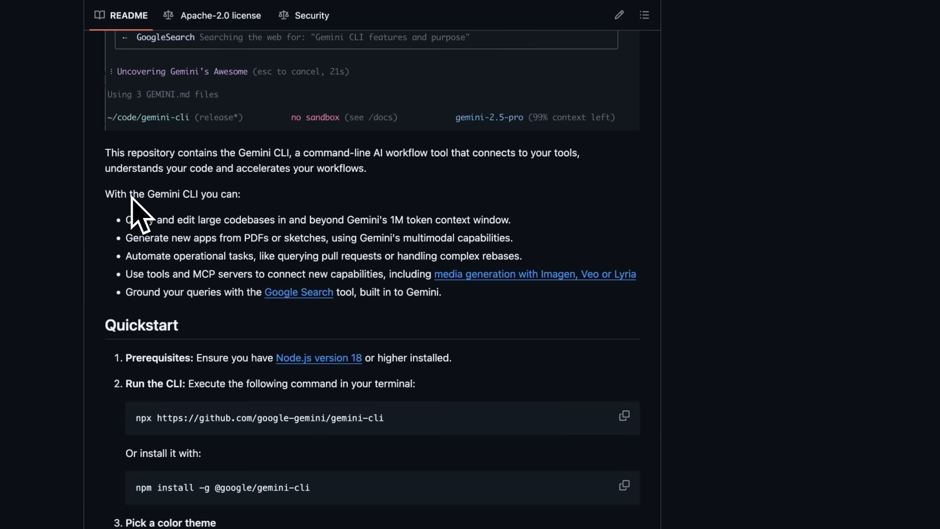
{"action": "mouse_move", "coordinate": [119, 166]}
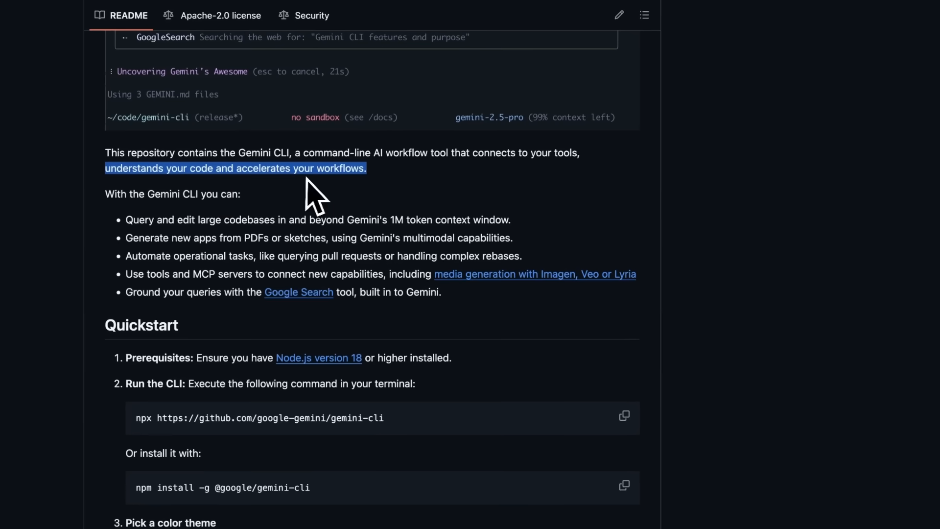
{"action": "mouse_move", "coordinate": [318, 203]}
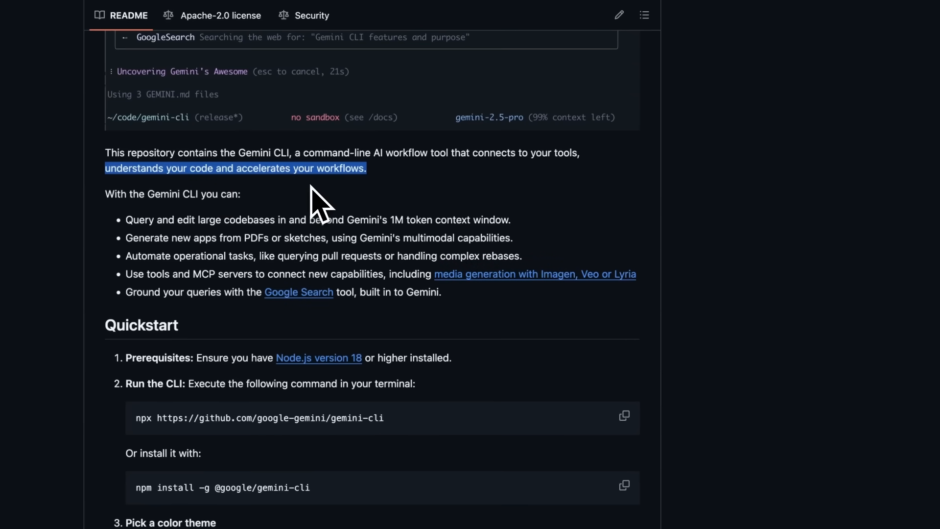
{"action": "mouse_move", "coordinate": [310, 197]}
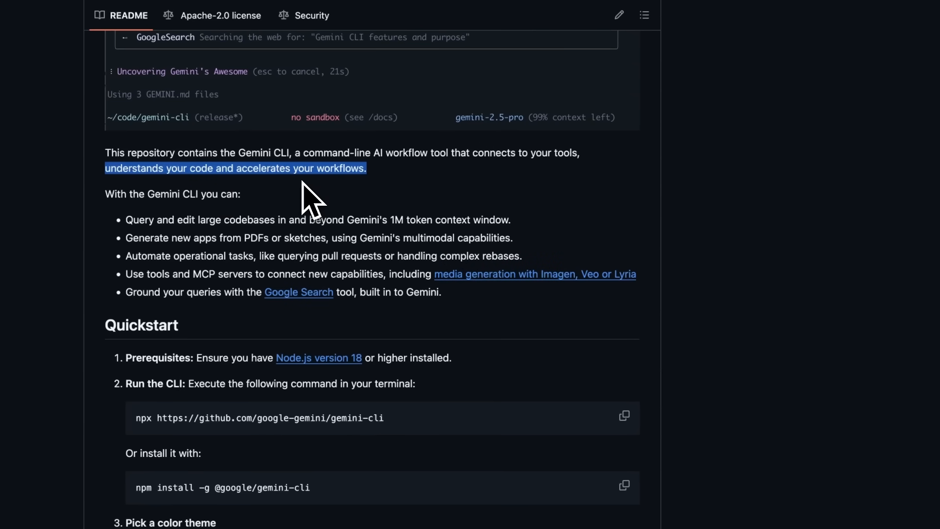
Step: Scroll back to the repository file list and the TypeScript-dominated Languages sidebar
{"action": "scroll", "scroll_direction": "up", "scroll_amount": 3}
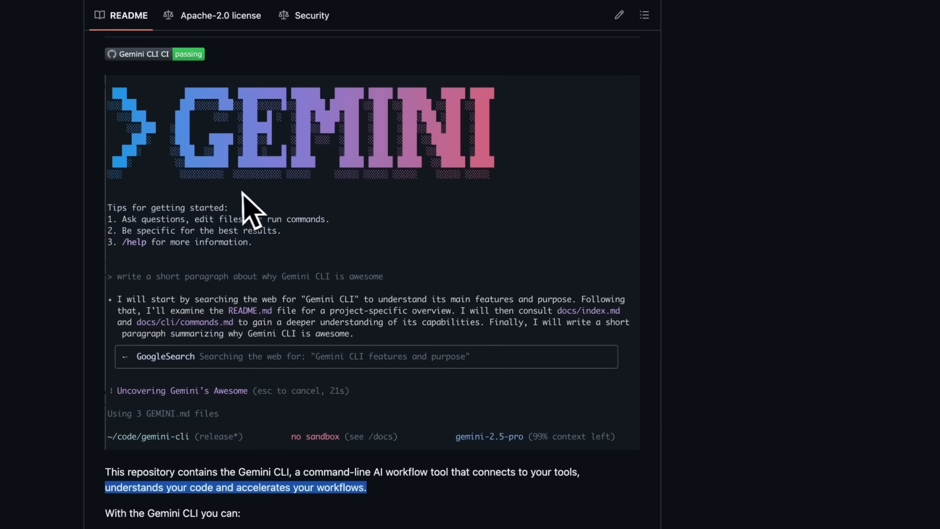
{"action": "mouse_move", "coordinate": [219, 180]}
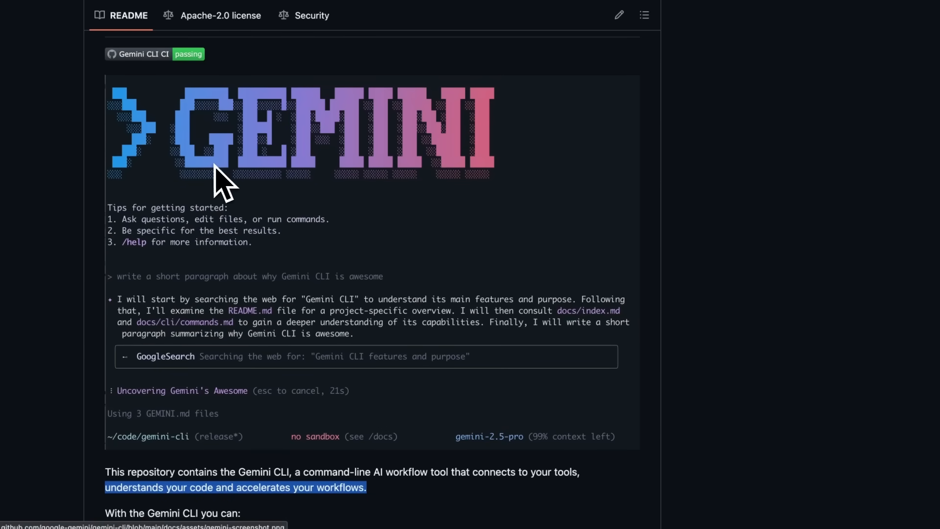
{"action": "mouse_move", "coordinate": [223, 174]}
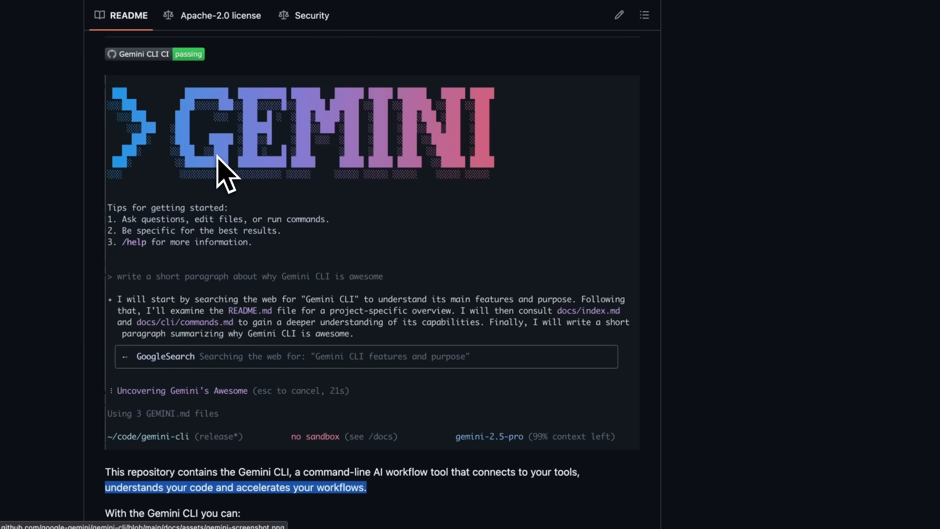
{"action": "mouse_move", "coordinate": [222, 179]}
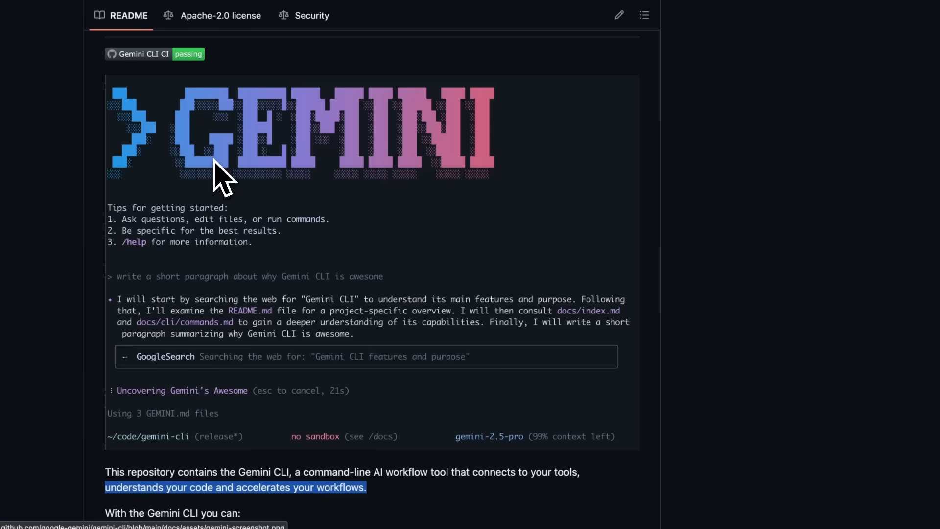
{"action": "mouse_move", "coordinate": [239, 213]}
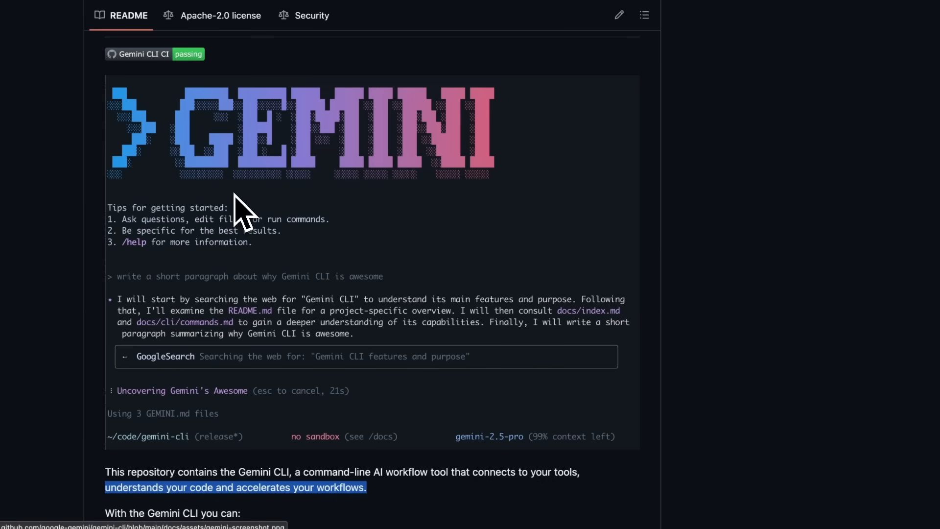
{"action": "mouse_move", "coordinate": [234, 216]}
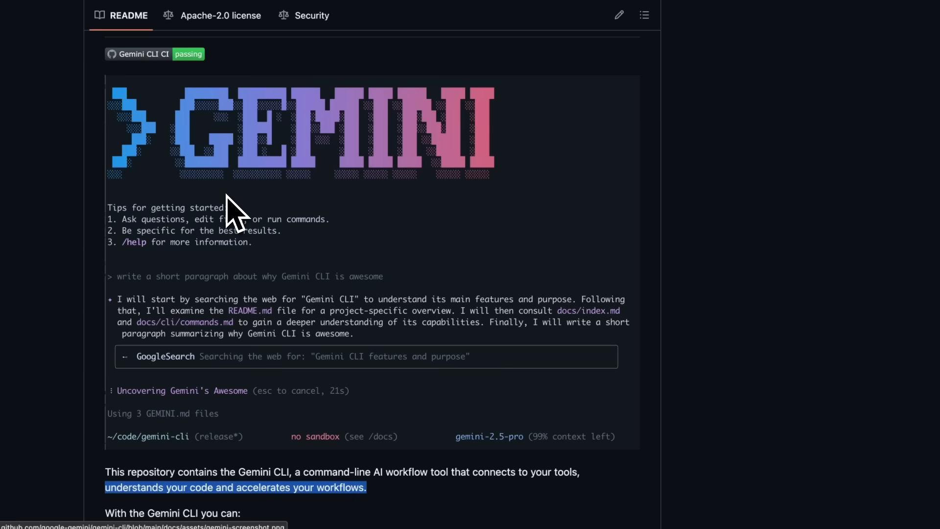
{"action": "mouse_move", "coordinate": [238, 192]}
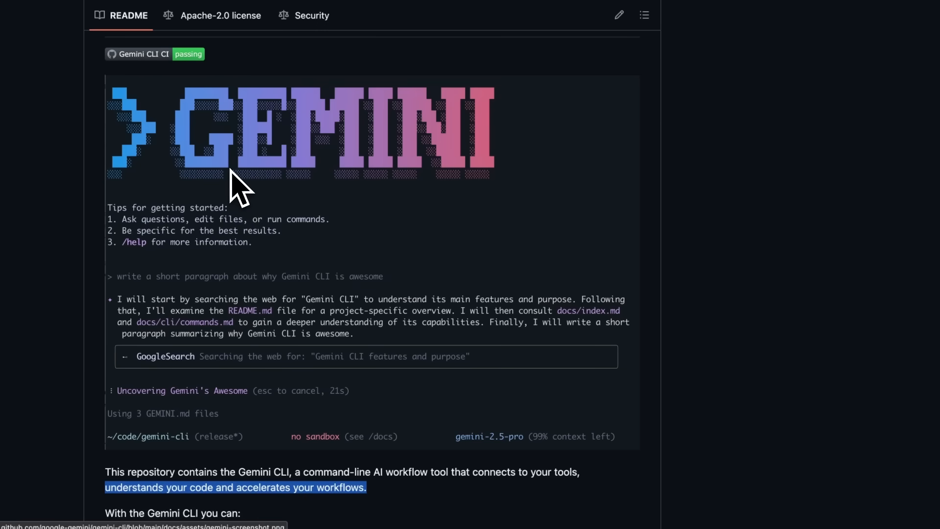
{"action": "mouse_move", "coordinate": [238, 183]}
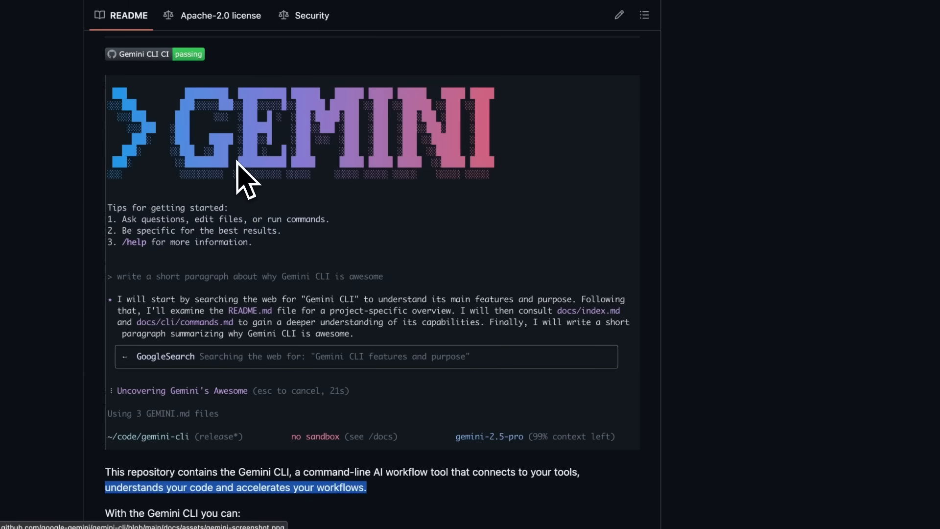
{"action": "scroll", "scroll_direction": "down", "scroll_amount": 3}
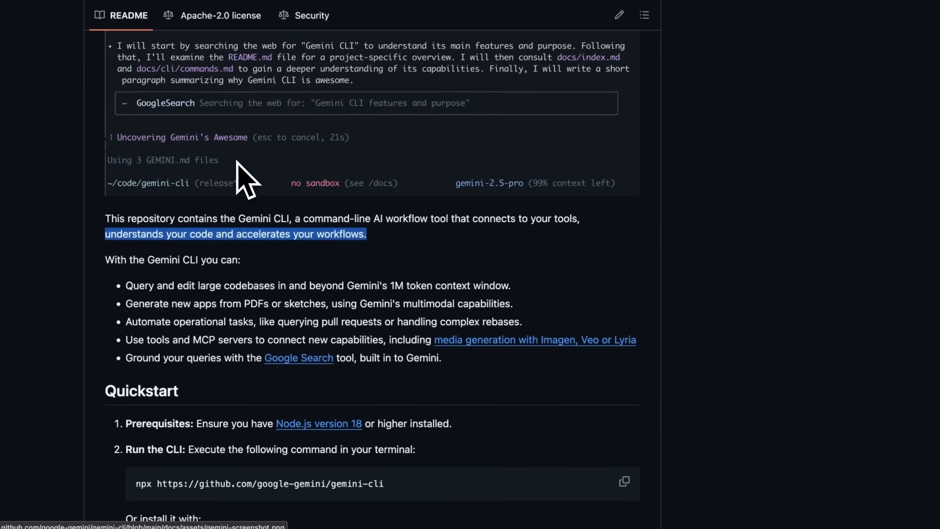
{"action": "scroll", "scroll_direction": "up", "scroll_amount": 3}
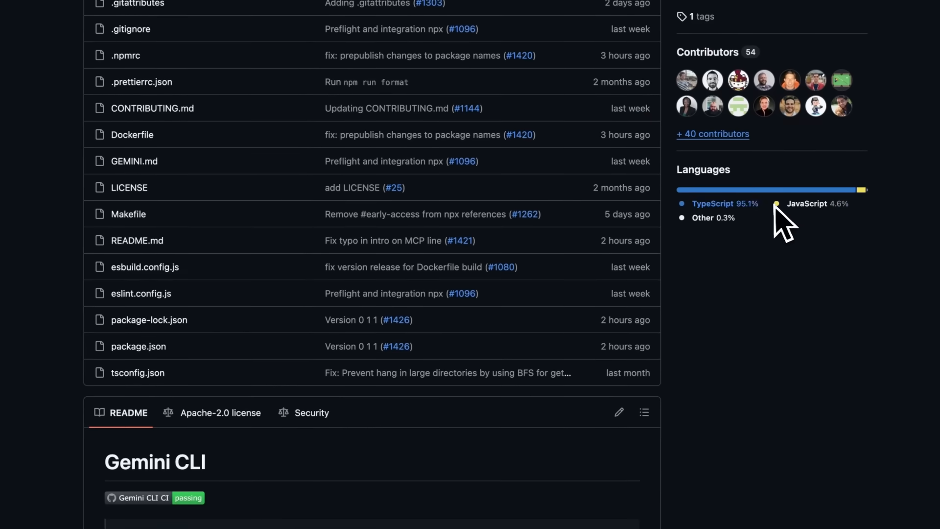
{"action": "mouse_move", "coordinate": [806, 224]}
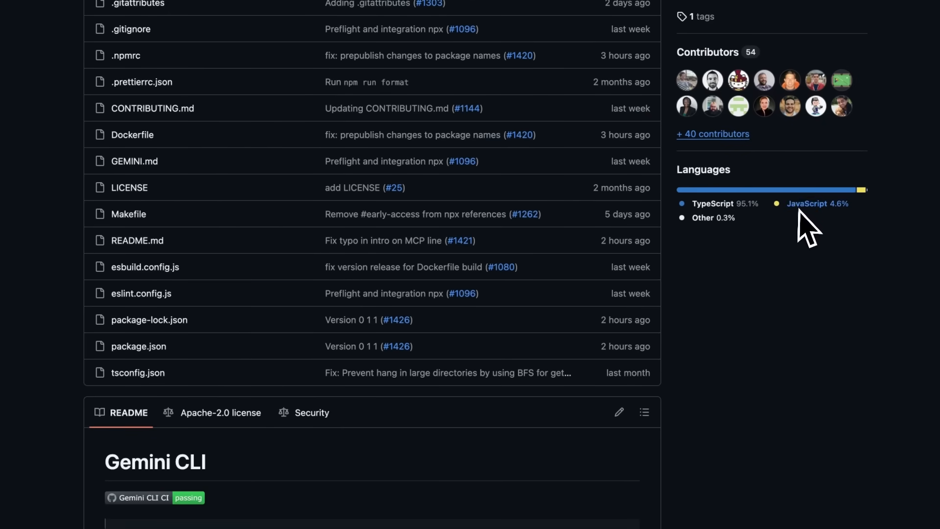
{"action": "mouse_move", "coordinate": [726, 269]}
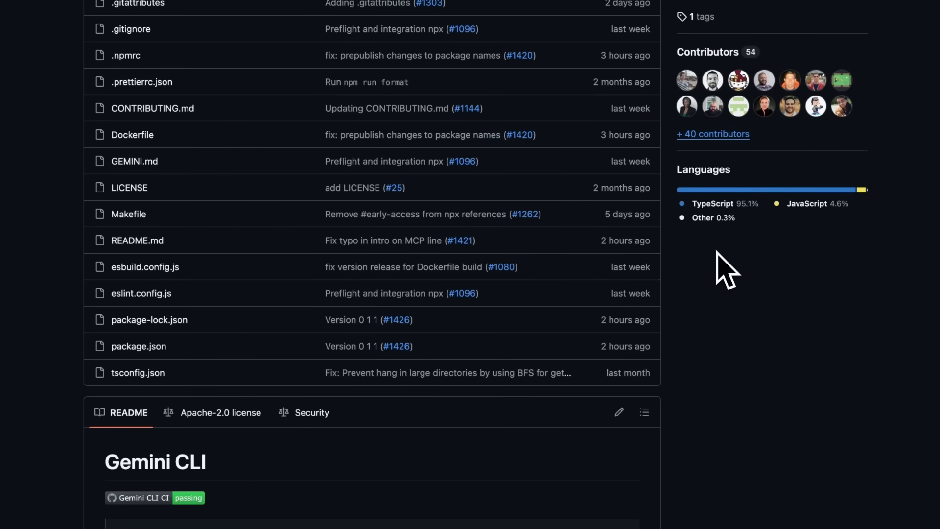
Step: Read the README Quickstart, noting the 60 requests per minute and 1,000 per day limits
{"action": "scroll", "scroll_direction": "down", "scroll_amount": 3}
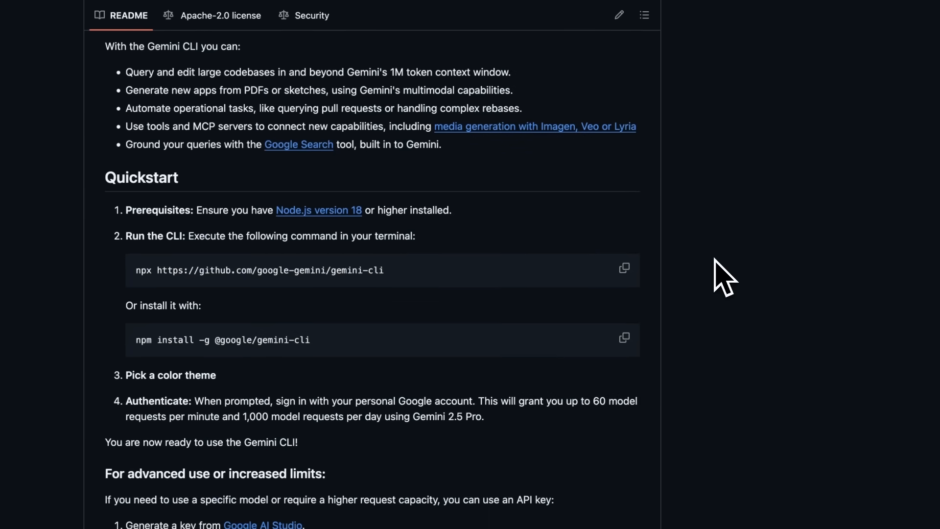
{"action": "mouse_move", "coordinate": [210, 219]}
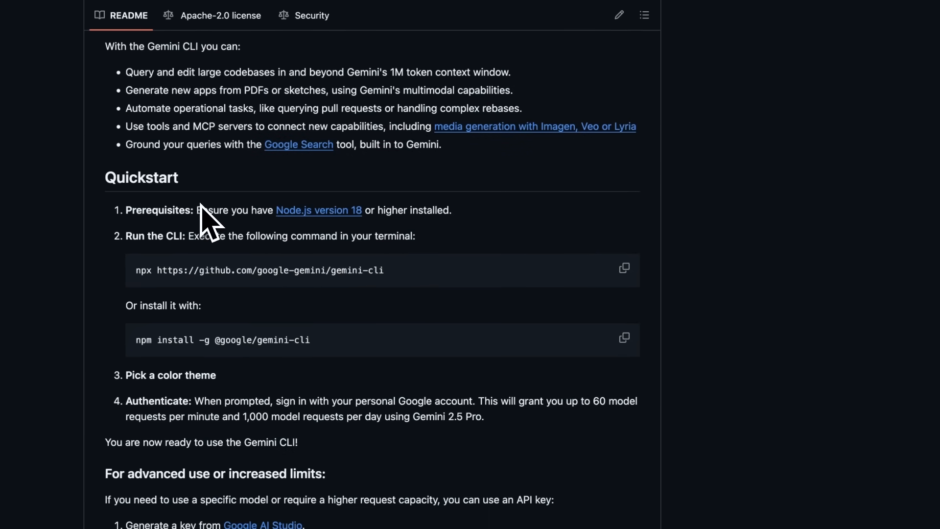
{"action": "scroll", "scroll_direction": "up", "scroll_amount": 3}
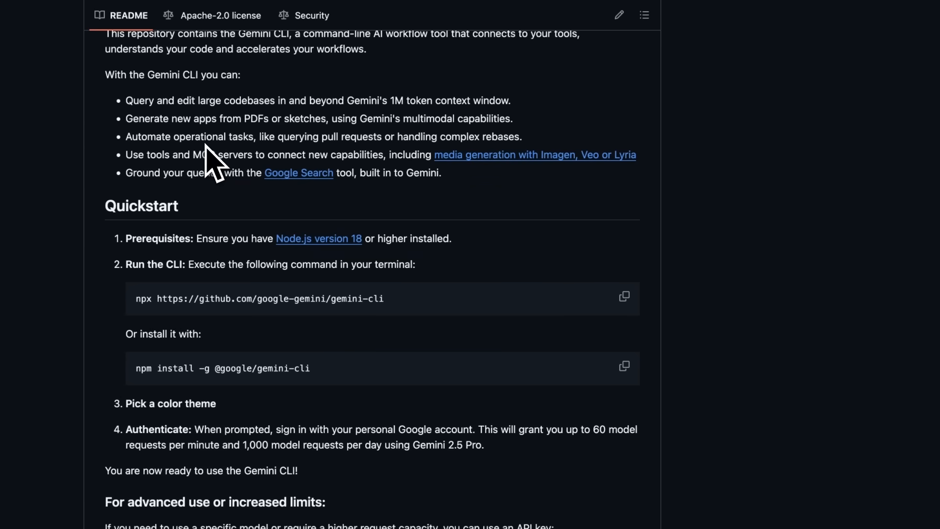
{"action": "mouse_move", "coordinate": [219, 150]}
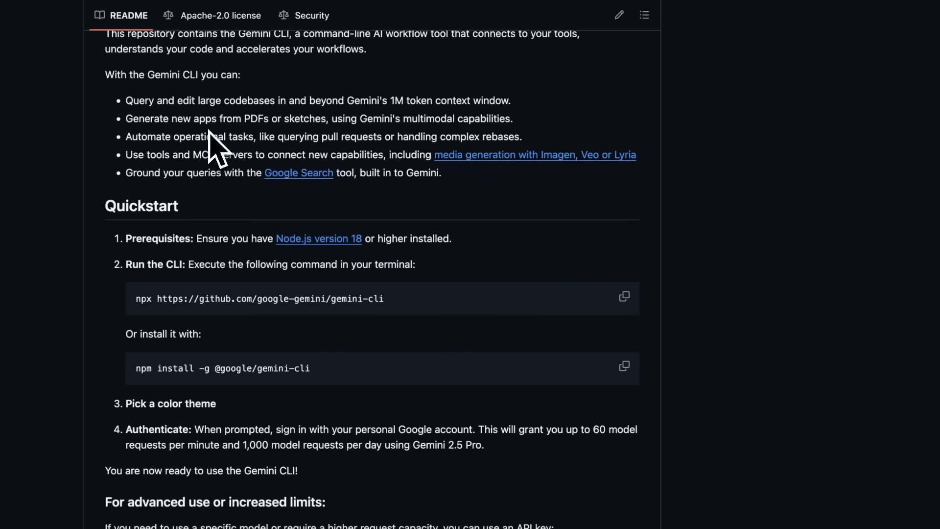
{"action": "scroll", "scroll_direction": "up", "scroll_amount": 3}
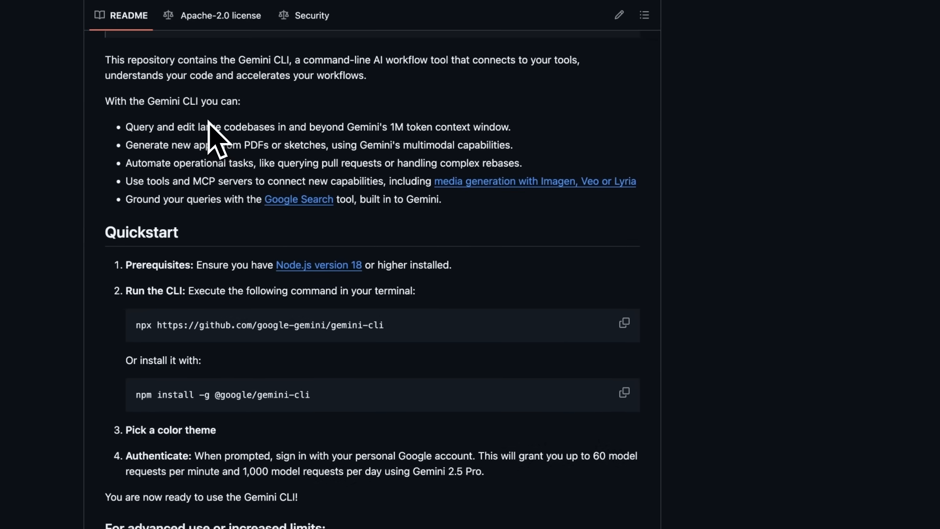
{"action": "scroll", "scroll_direction": "up", "scroll_amount": 3}
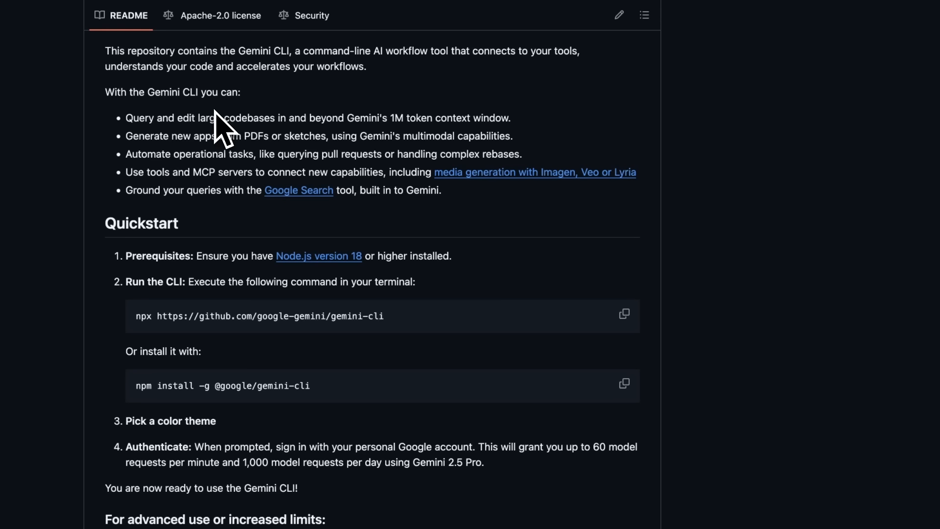
{"action": "mouse_move", "coordinate": [134, 138]}
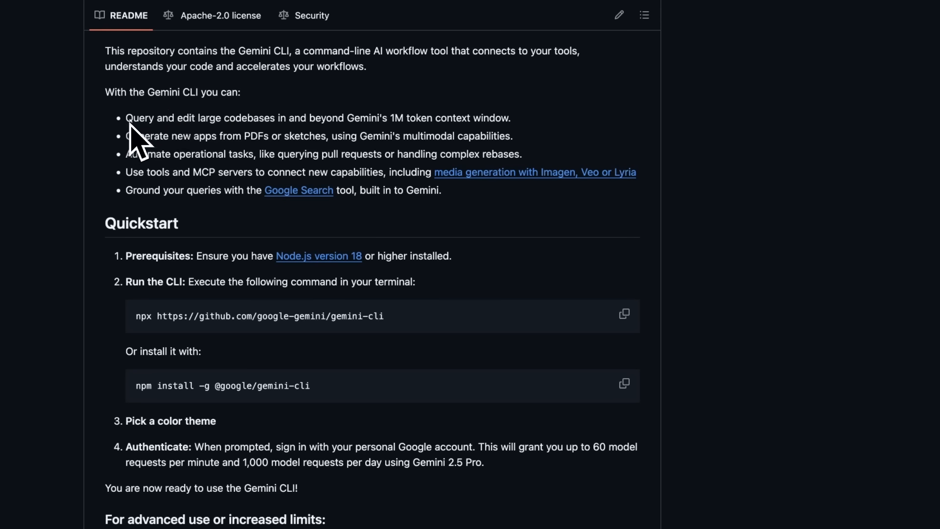
{"action": "scroll", "scroll_direction": "down", "scroll_amount": 3}
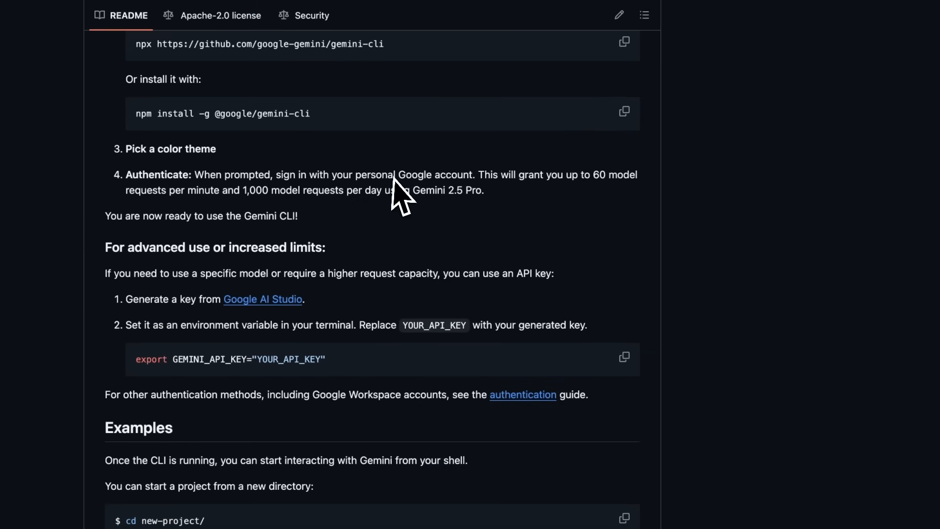
{"action": "mouse_move", "coordinate": [496, 213]}
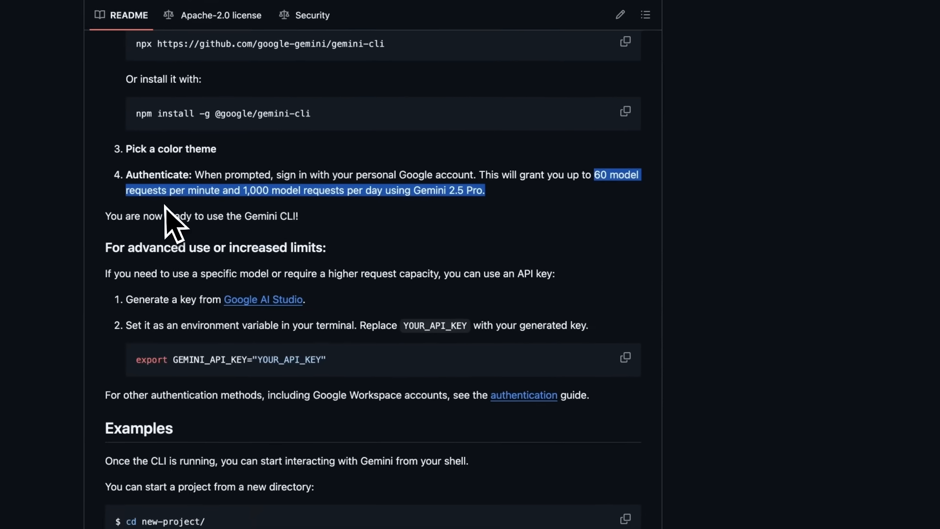
{"action": "mouse_move", "coordinate": [268, 213]}
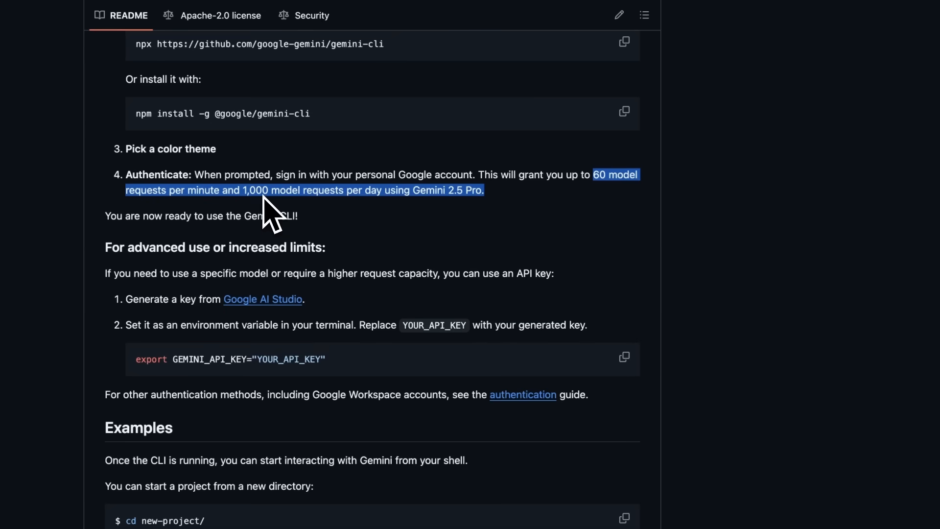
{"action": "mouse_move", "coordinate": [291, 225]}
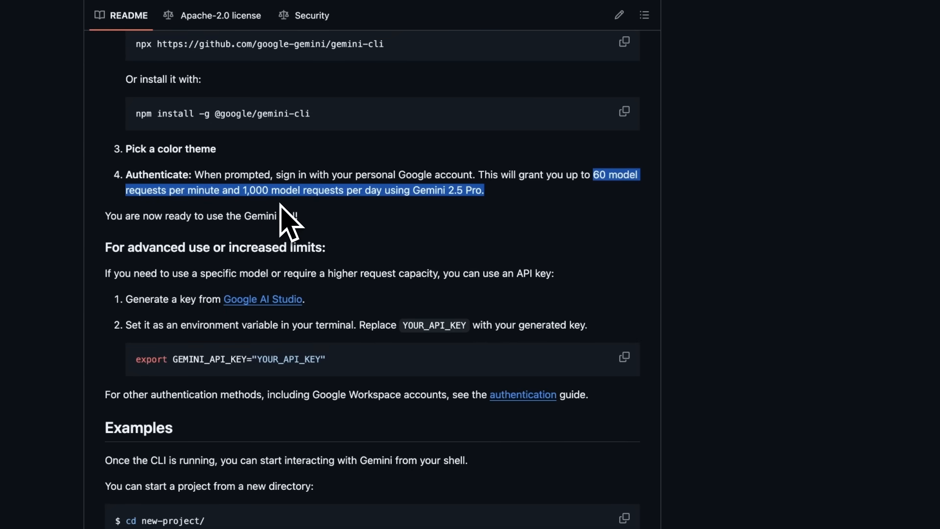
{"action": "scroll", "scroll_direction": "up", "scroll_amount": 3}
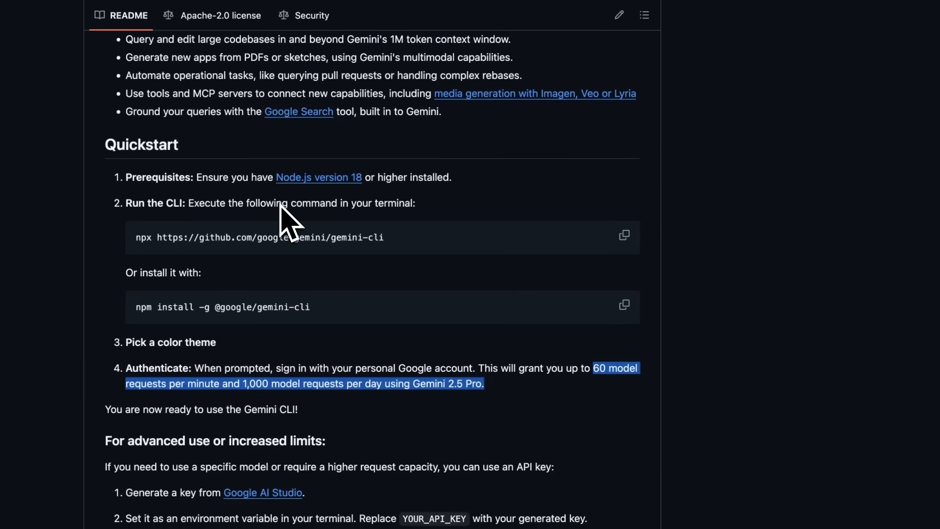
{"action": "scroll", "scroll_direction": "up", "scroll_amount": 3}
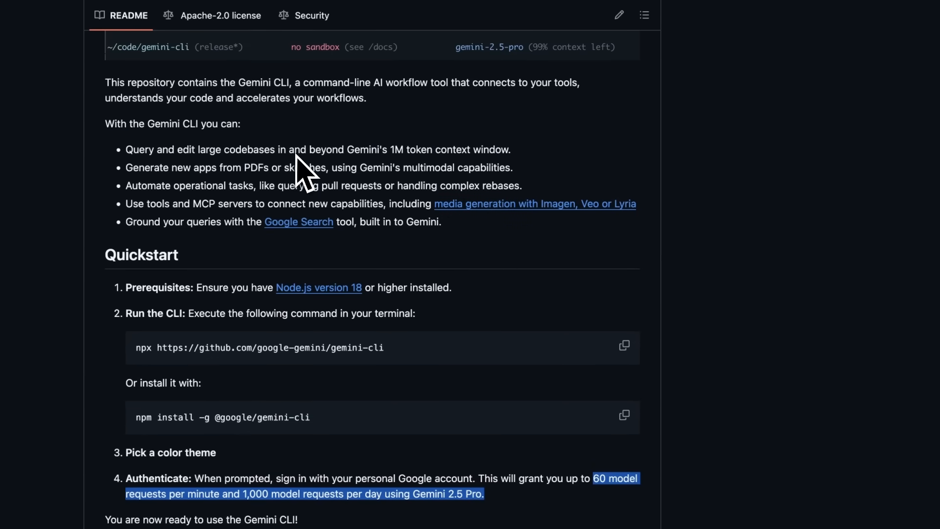
{"action": "scroll", "scroll_direction": "down", "scroll_amount": 3}
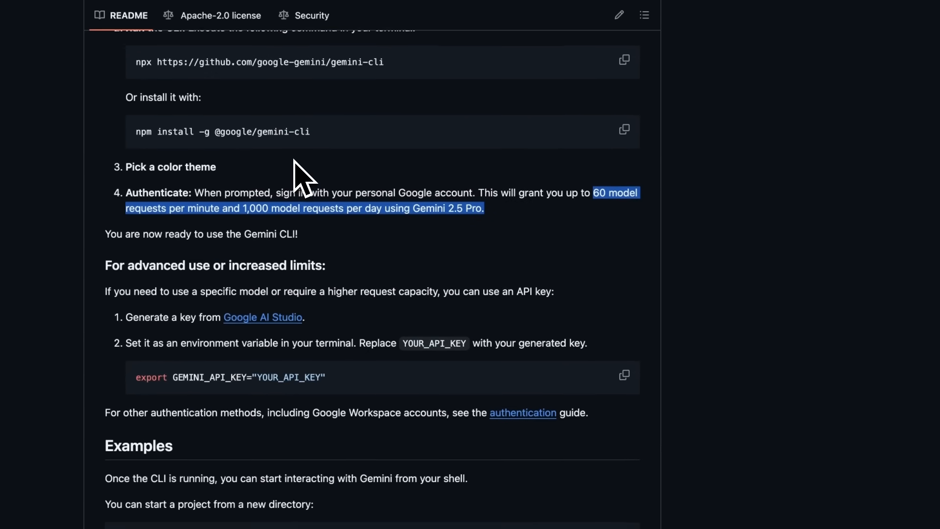
{"action": "scroll", "scroll_direction": "down", "scroll_amount": 3}
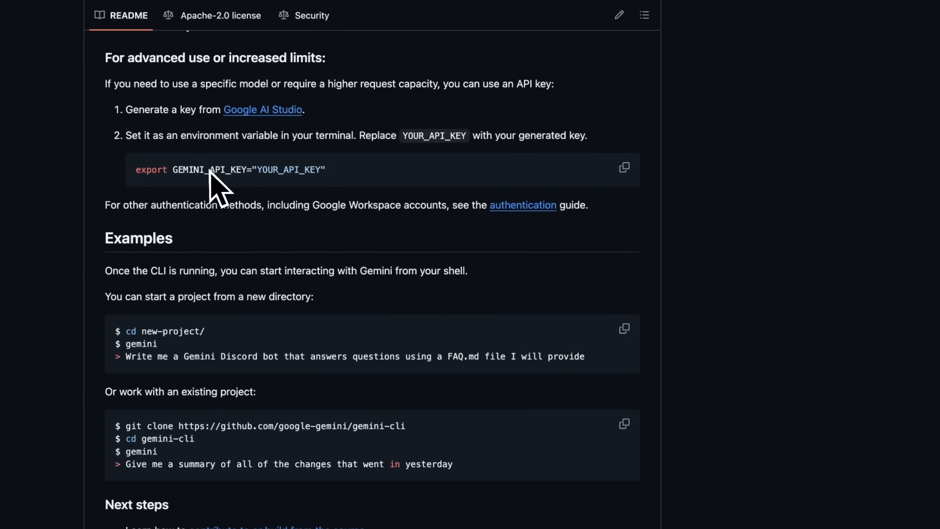
{"action": "mouse_move", "coordinate": [174, 191]}
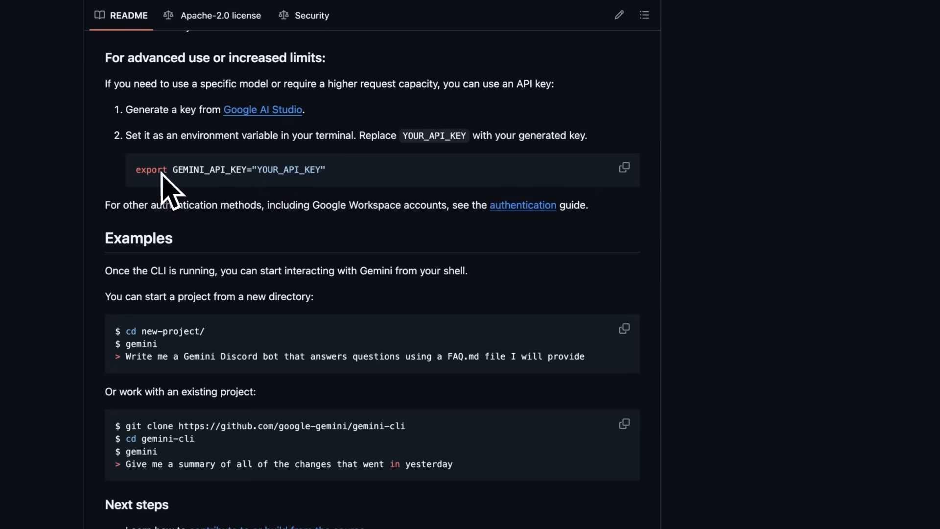
{"action": "mouse_move", "coordinate": [342, 200]}
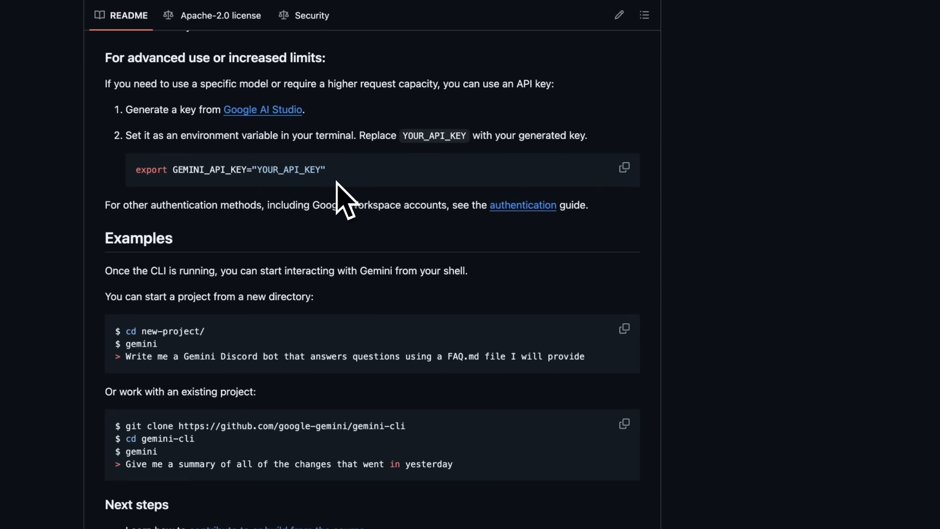
{"action": "mouse_move", "coordinate": [328, 200]}
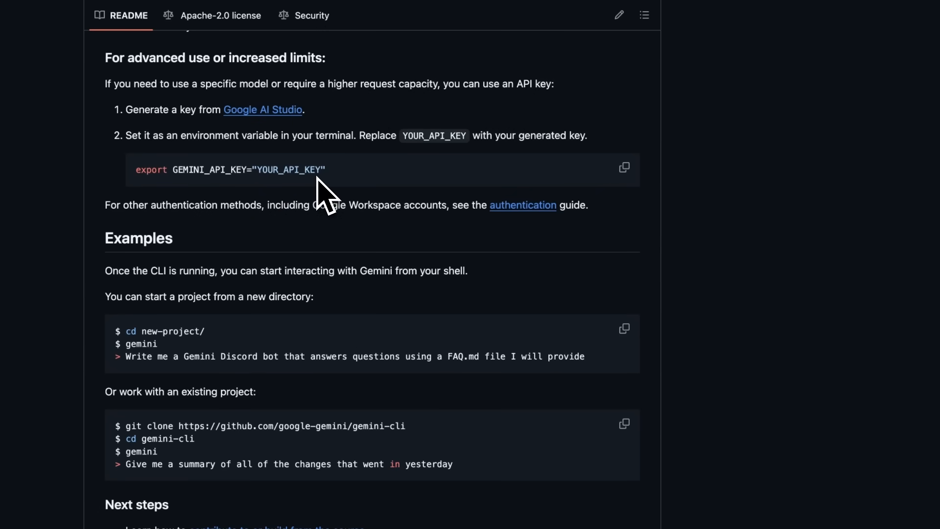
{"action": "mouse_move", "coordinate": [336, 189]}
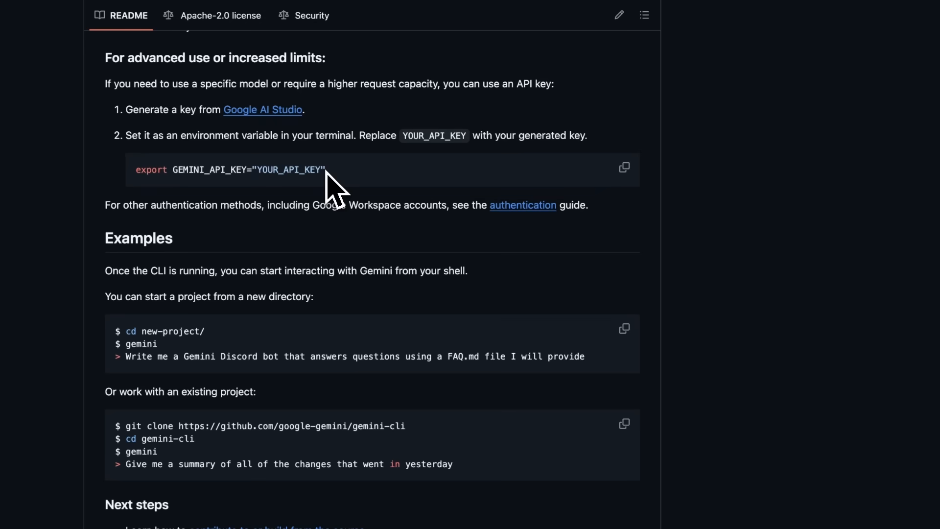
{"action": "mouse_move", "coordinate": [340, 182]}
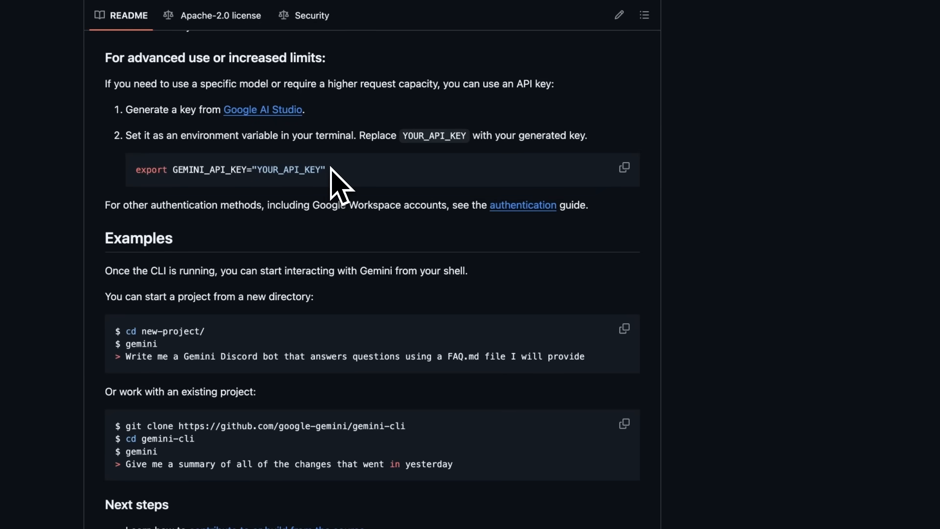
{"action": "scroll", "scroll_direction": "up", "scroll_amount": 3}
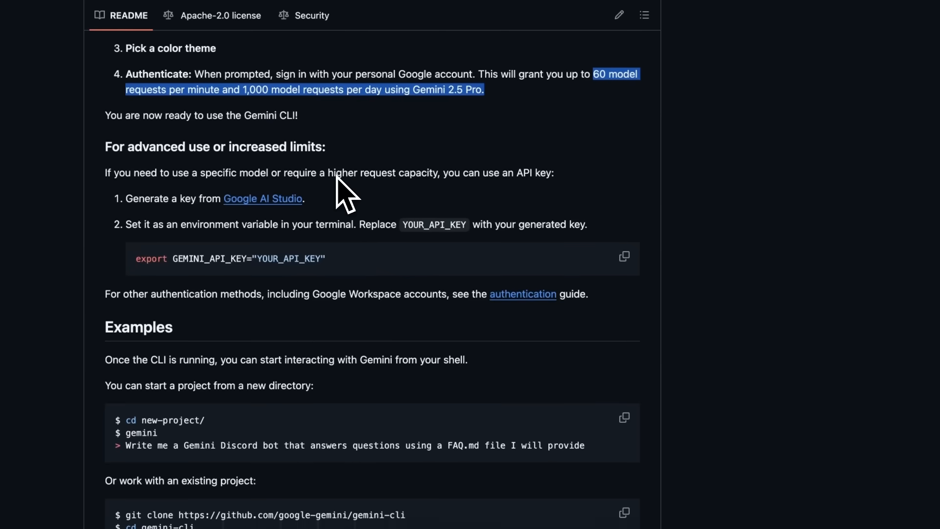
{"action": "scroll", "scroll_direction": "up", "scroll_amount": 3}
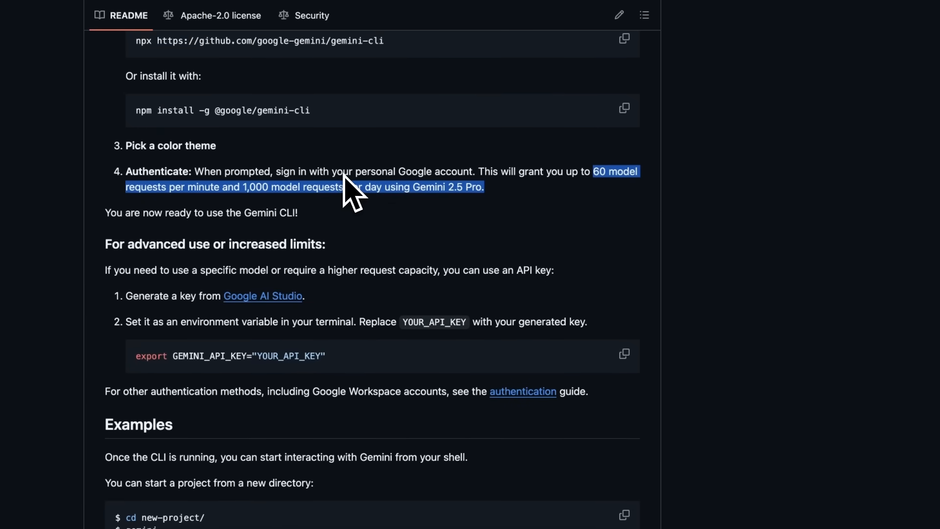
{"action": "scroll", "scroll_direction": "up", "scroll_amount": 3}
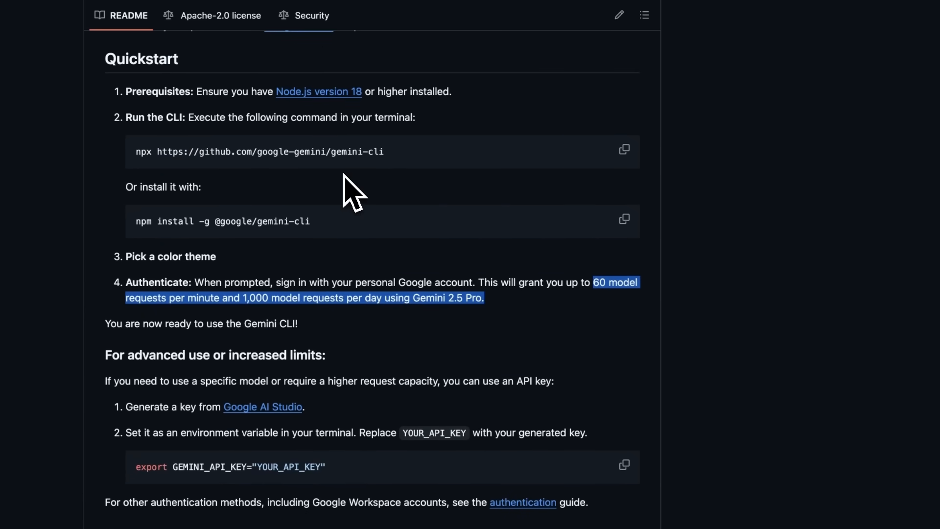
{"action": "scroll", "scroll_direction": "up", "scroll_amount": 3}
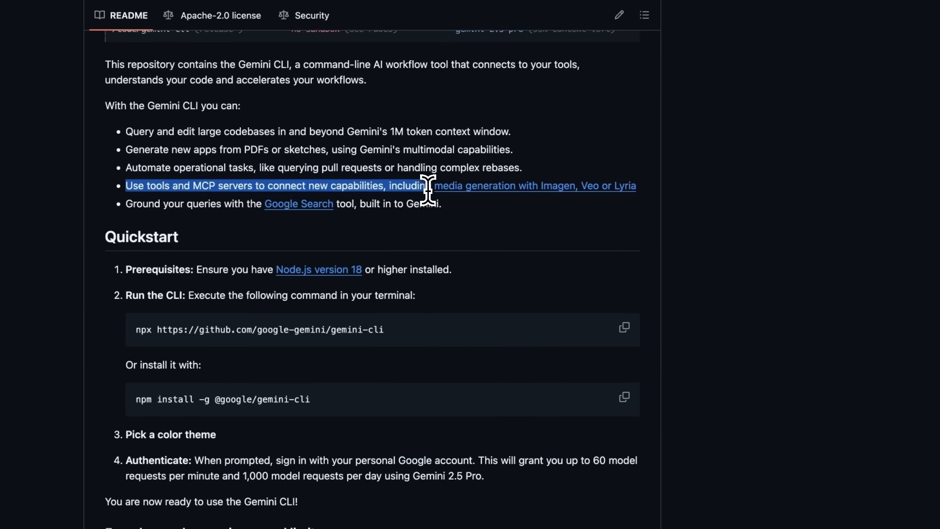
{"action": "mouse_move", "coordinate": [557, 185]}
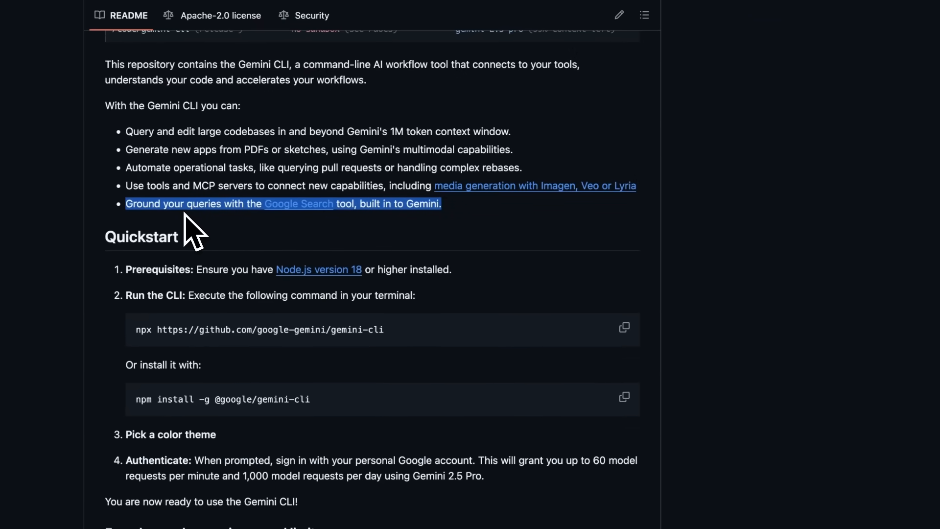
{"action": "mouse_move", "coordinate": [192, 222]}
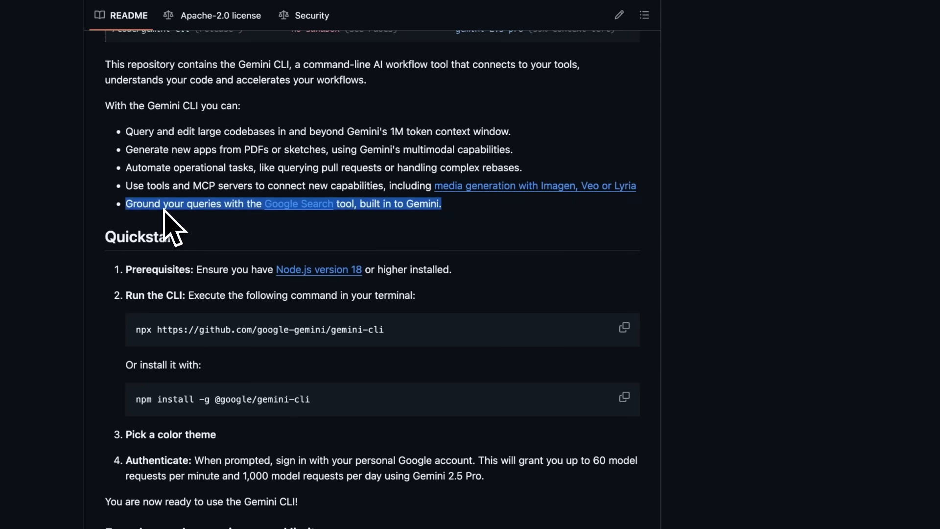
{"action": "scroll", "scroll_direction": "up", "scroll_amount": 3}
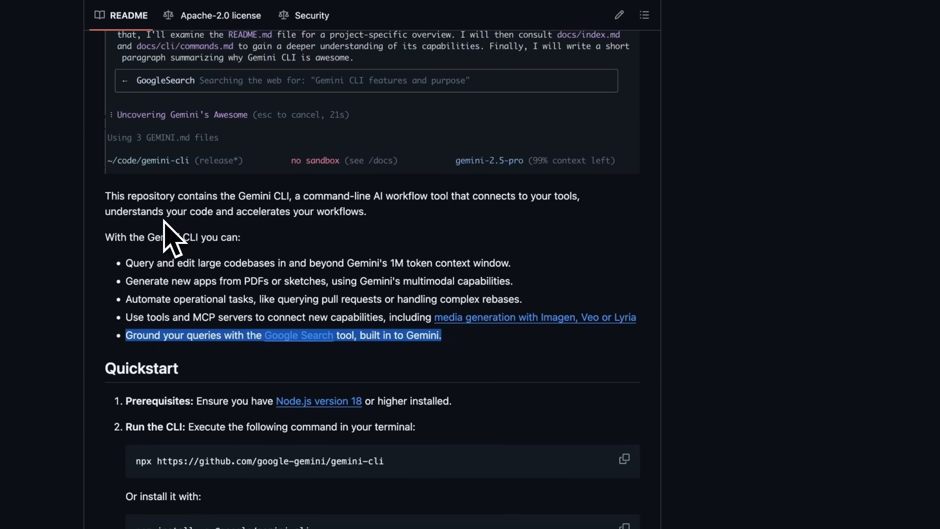
{"action": "scroll", "scroll_direction": "down", "scroll_amount": 3}
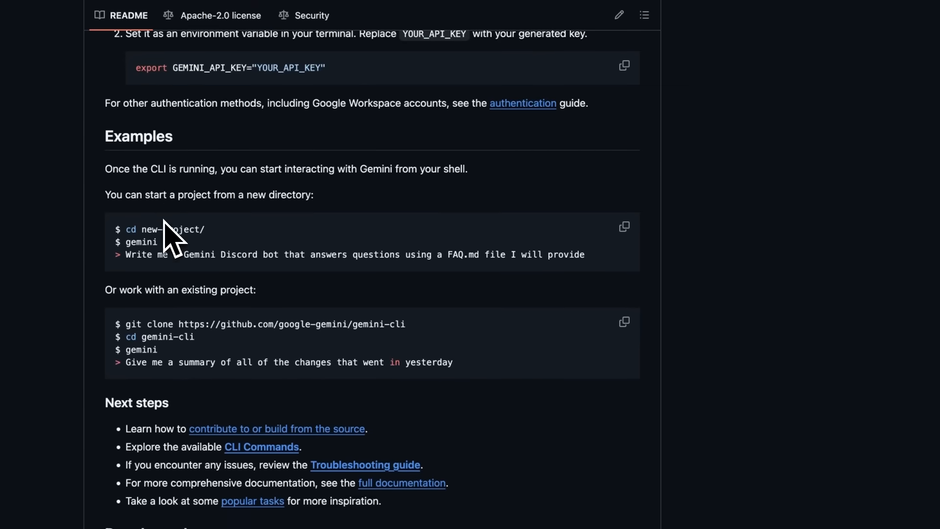
{"action": "scroll", "scroll_direction": "down", "scroll_amount": 3}
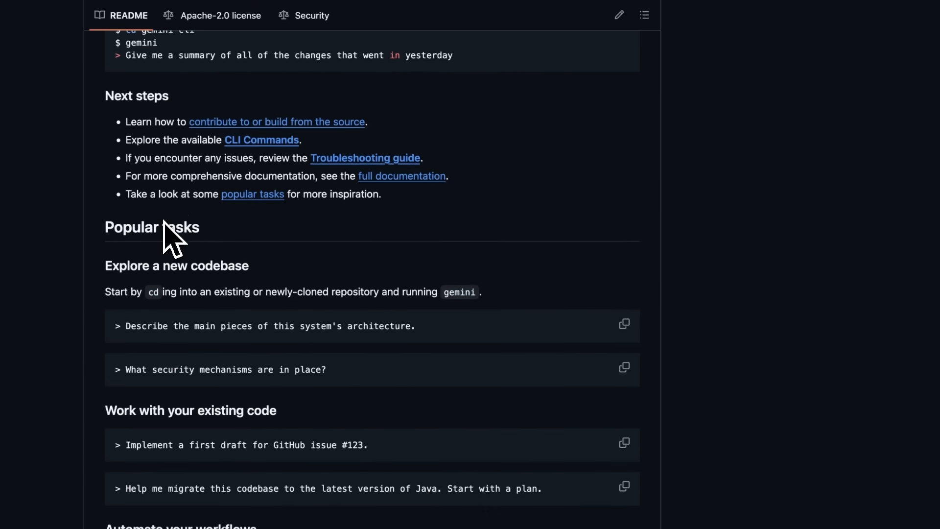
{"action": "scroll", "scroll_direction": "down", "scroll_amount": 3}
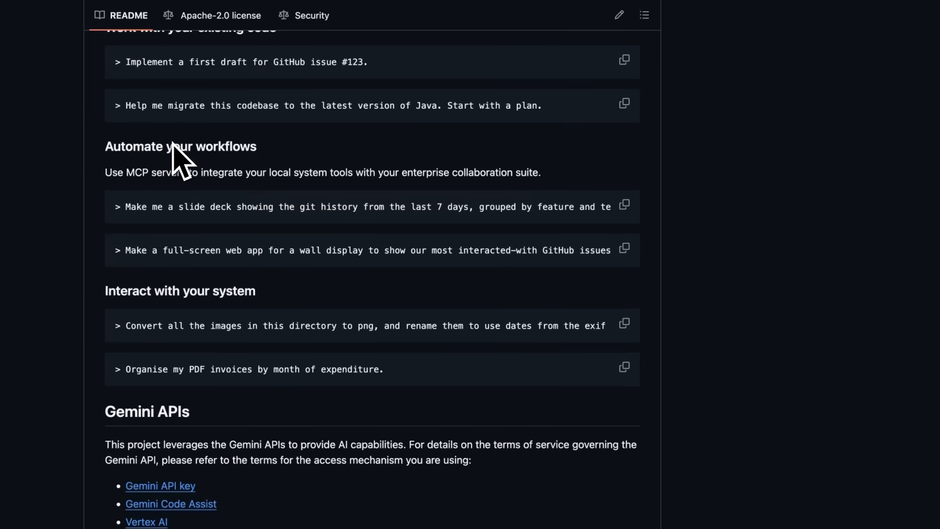
{"action": "scroll", "scroll_direction": "up", "scroll_amount": 3}
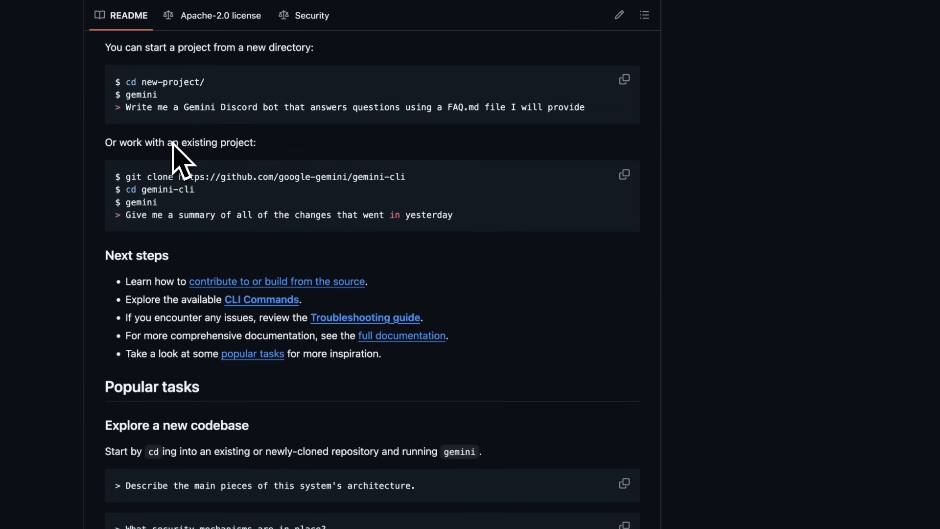
{"action": "scroll", "scroll_direction": "up", "scroll_amount": 3}
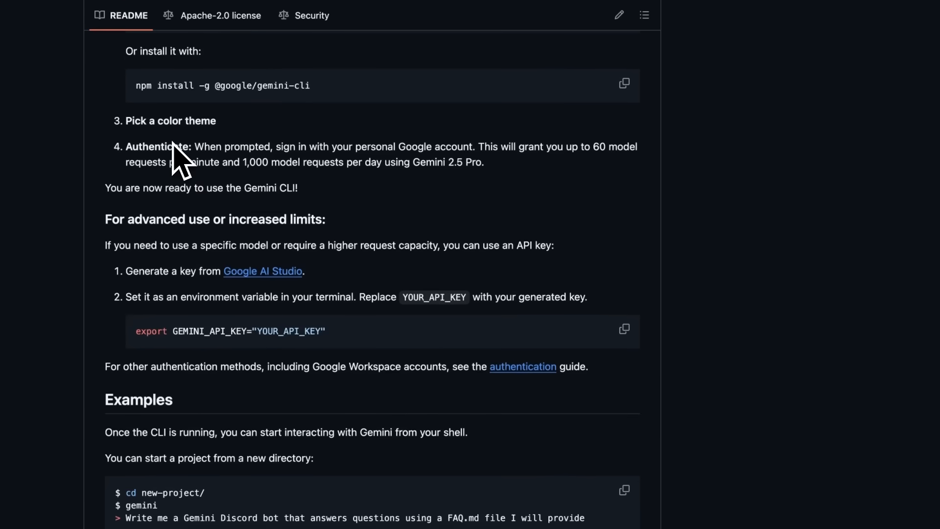
{"action": "scroll", "scroll_direction": "up", "scroll_amount": 3}
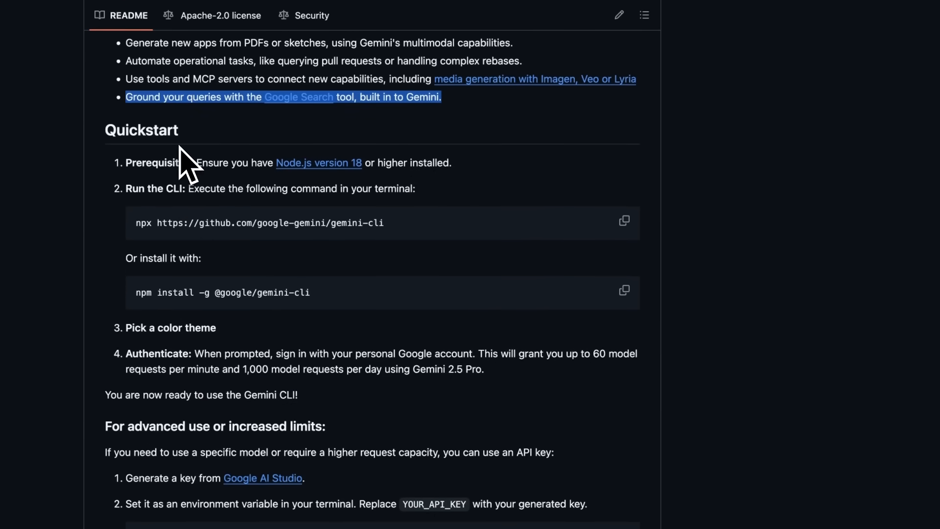
{"action": "scroll", "scroll_direction": "up", "scroll_amount": 3}
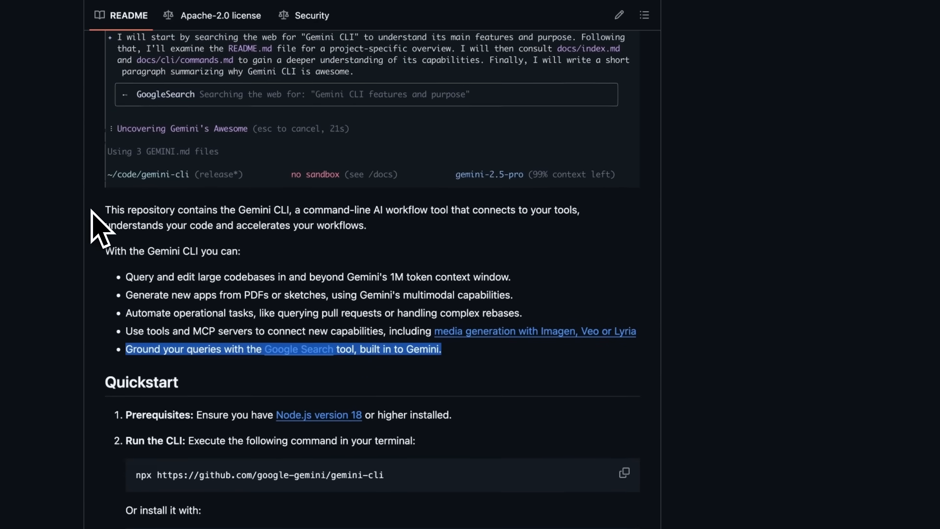
{"action": "scroll", "scroll_direction": "up", "scroll_amount": 3}
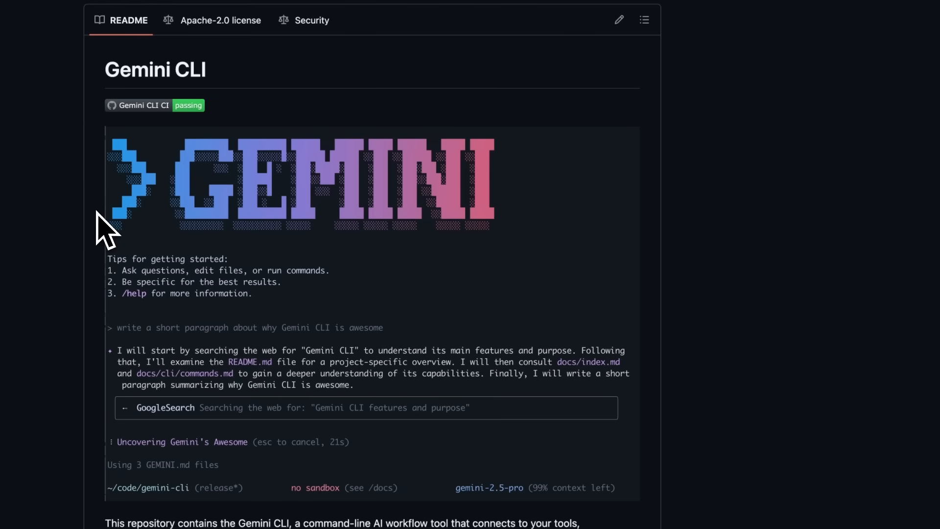
{"action": "scroll", "scroll_direction": "down", "scroll_amount": 3}
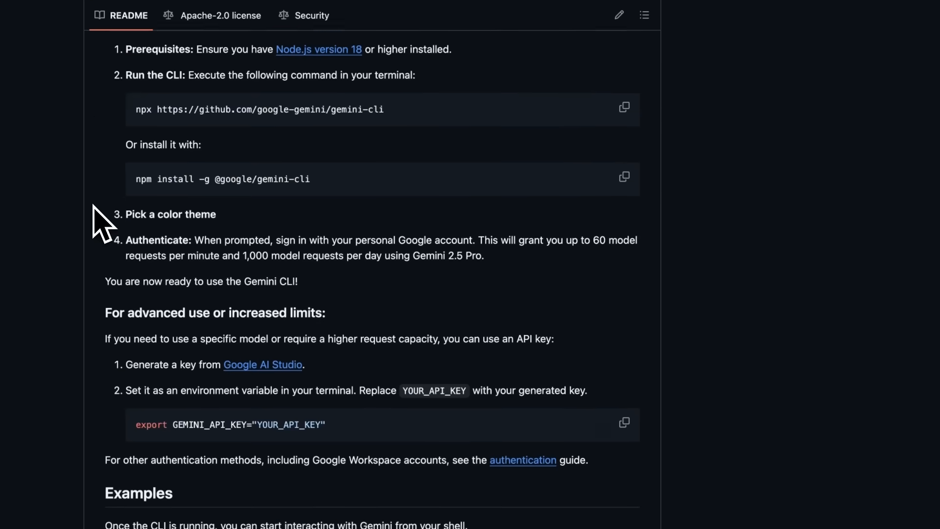
{"action": "scroll", "scroll_direction": "down", "scroll_amount": 3}
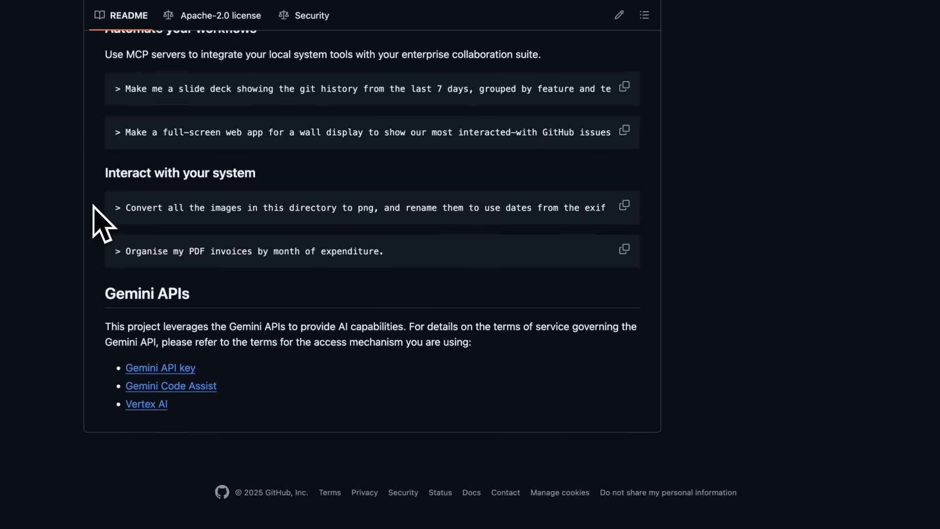
{"action": "scroll", "scroll_direction": "up", "scroll_amount": 3}
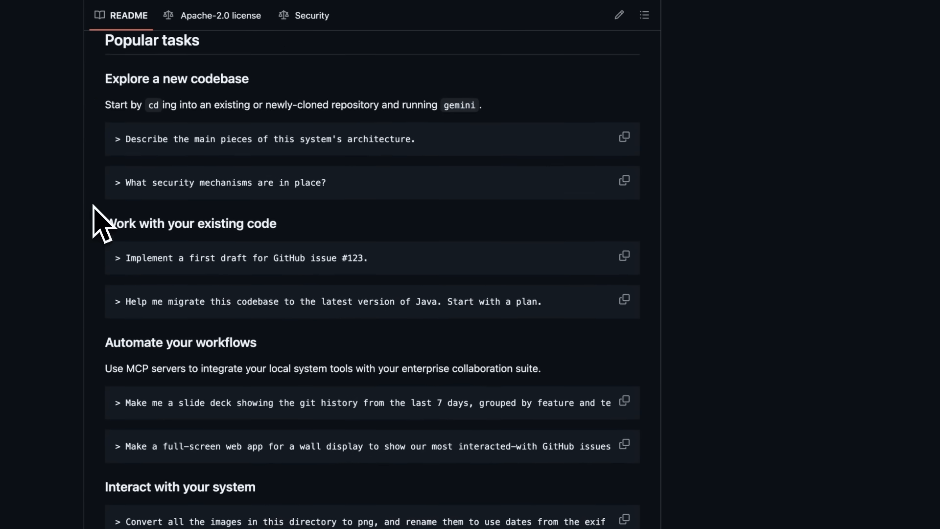
{"action": "scroll", "scroll_direction": "up", "scroll_amount": 3}
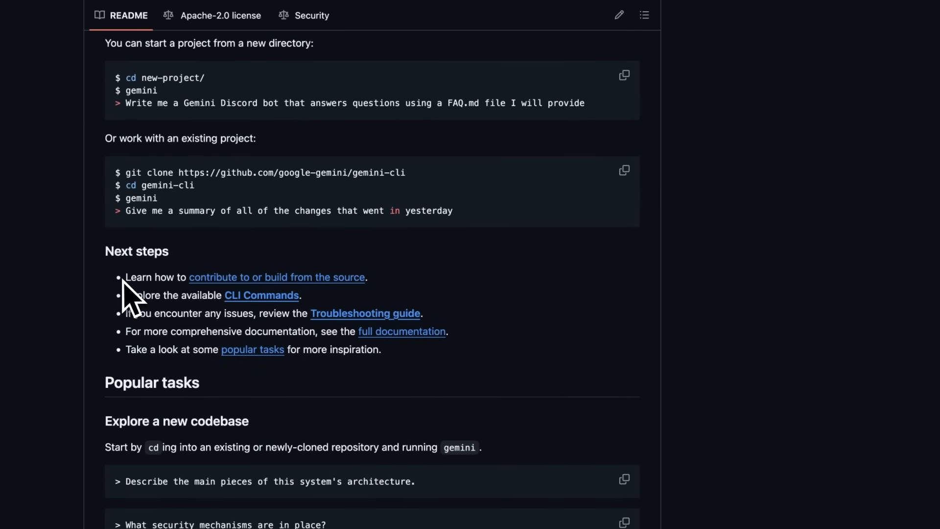
{"action": "mouse_move", "coordinate": [138, 332]}
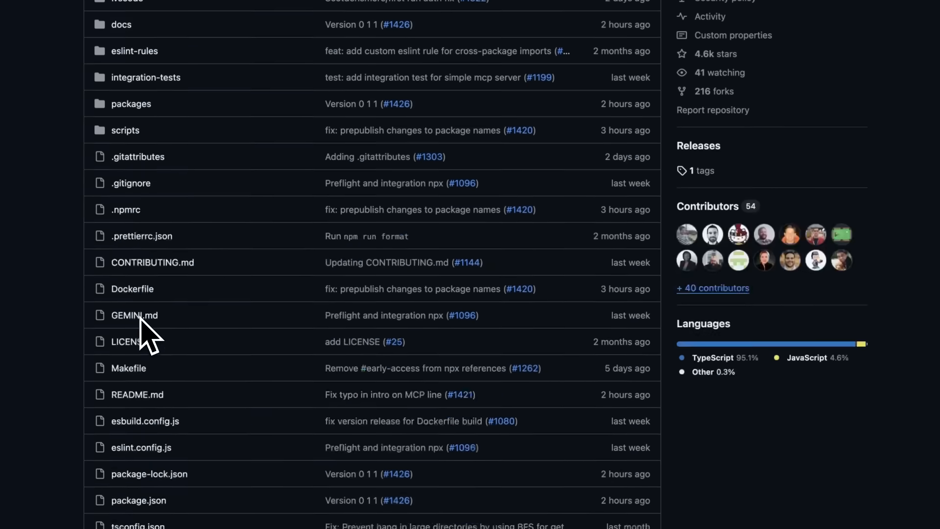
{"action": "scroll", "scroll_direction": "up", "scroll_amount": 3}
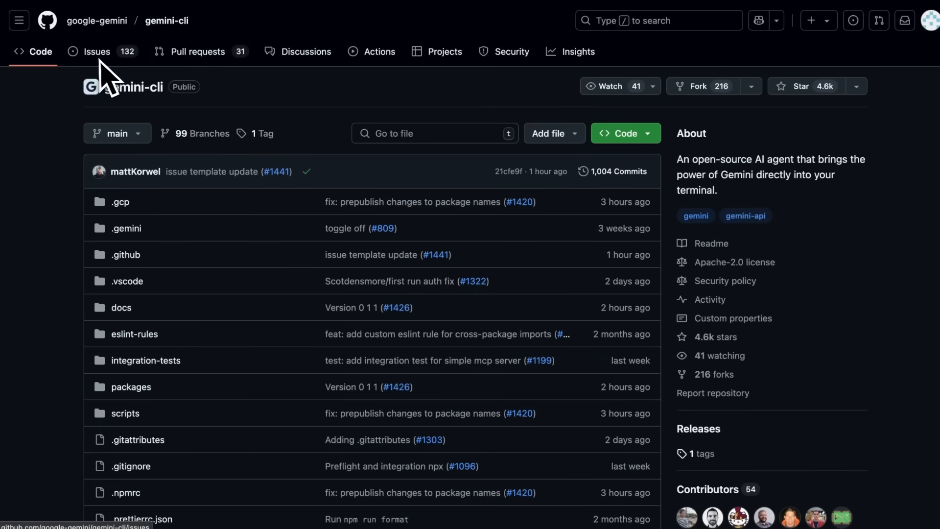
{"action": "scroll", "scroll_direction": "down", "scroll_amount": 3}
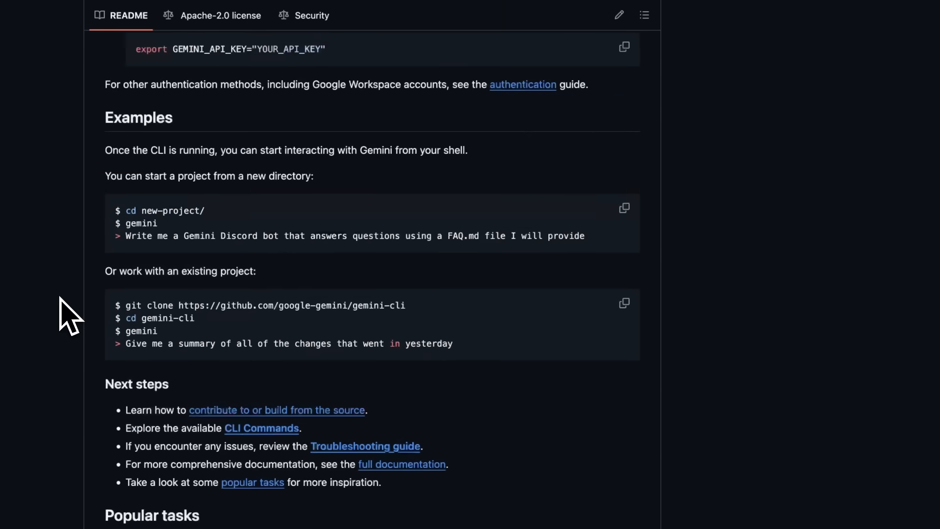
{"action": "scroll", "scroll_direction": "down", "scroll_amount": 3}
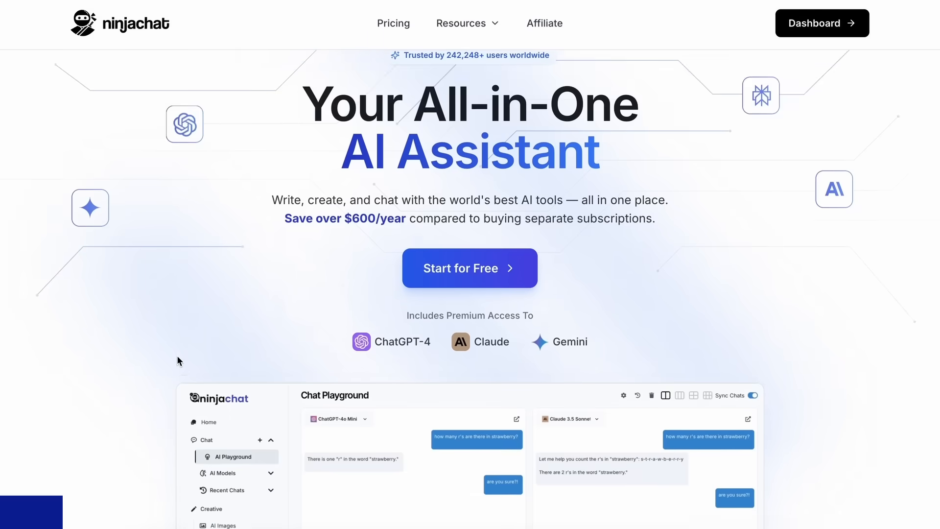
Step: Ask Gemini 2.0 Flash in NinjaChat about the best Tesla cars
{"action": "scroll", "scroll_direction": "down", "scroll_amount": 3}
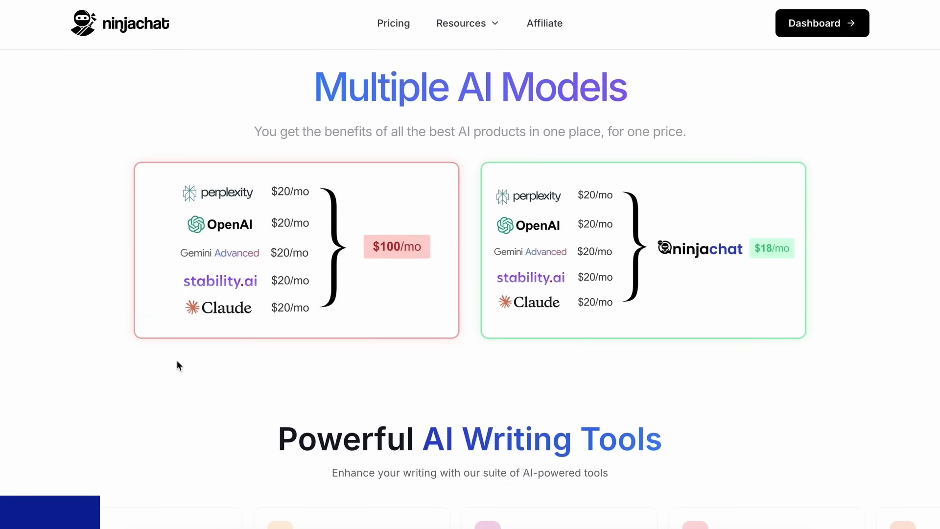
{"action": "scroll", "scroll_direction": "down", "scroll_amount": 3}
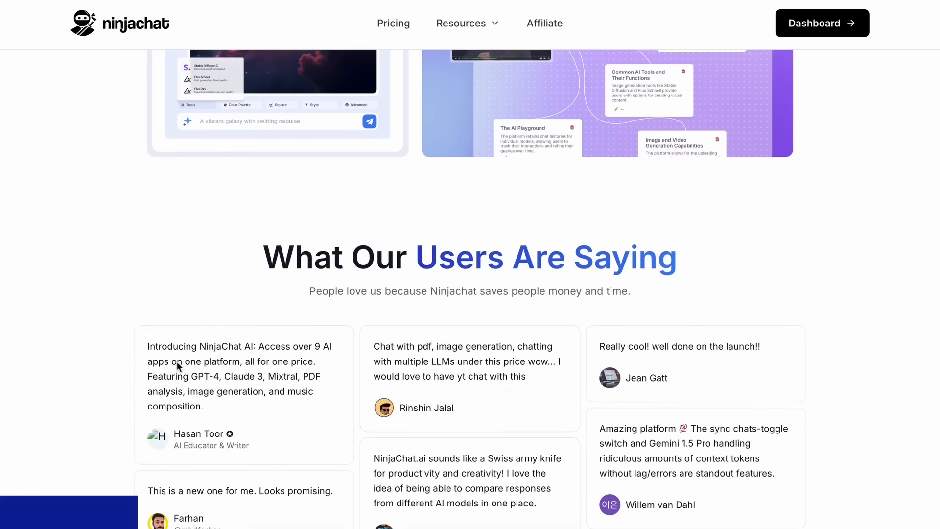
{"action": "left_click", "coordinate": [822, 23]}
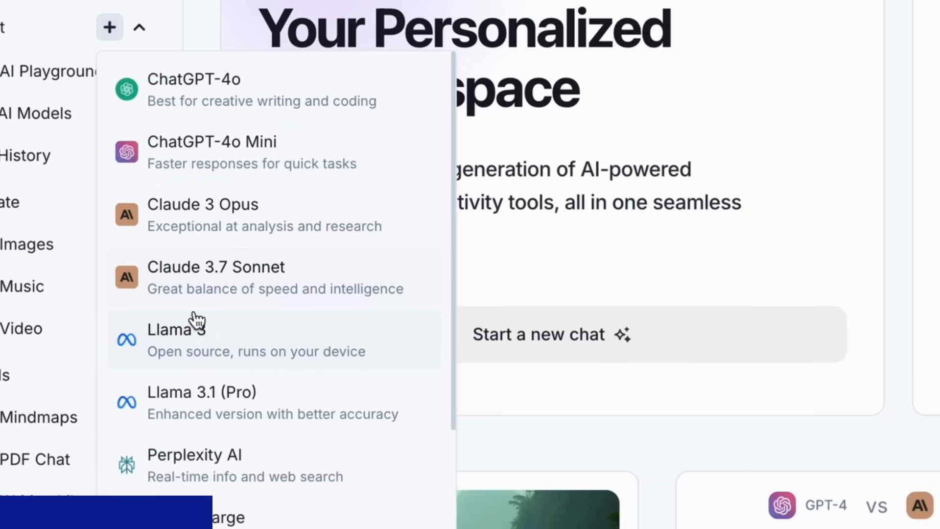
{"action": "scroll", "scroll_direction": "down", "scroll_amount": 3}
{"action": "type", "text": "Which are the best tesla car"}
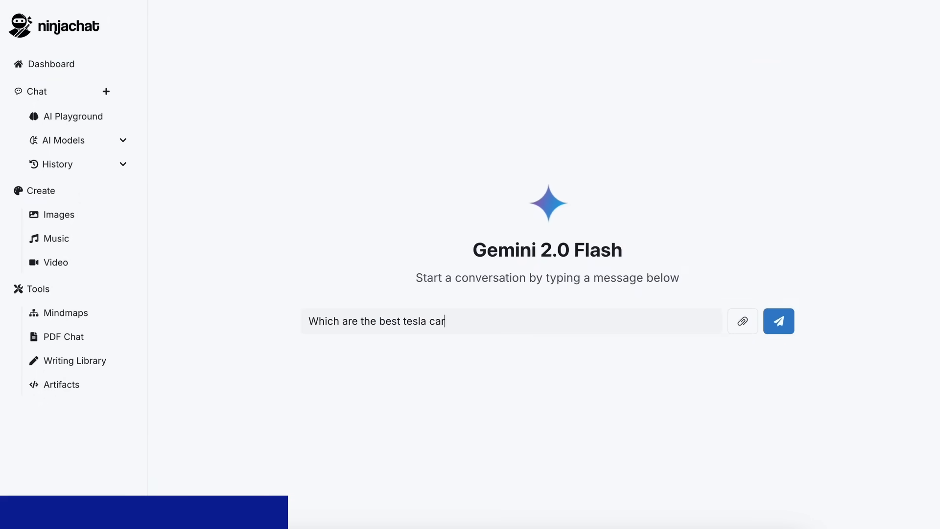
{"action": "left_click", "coordinate": [777, 321]}
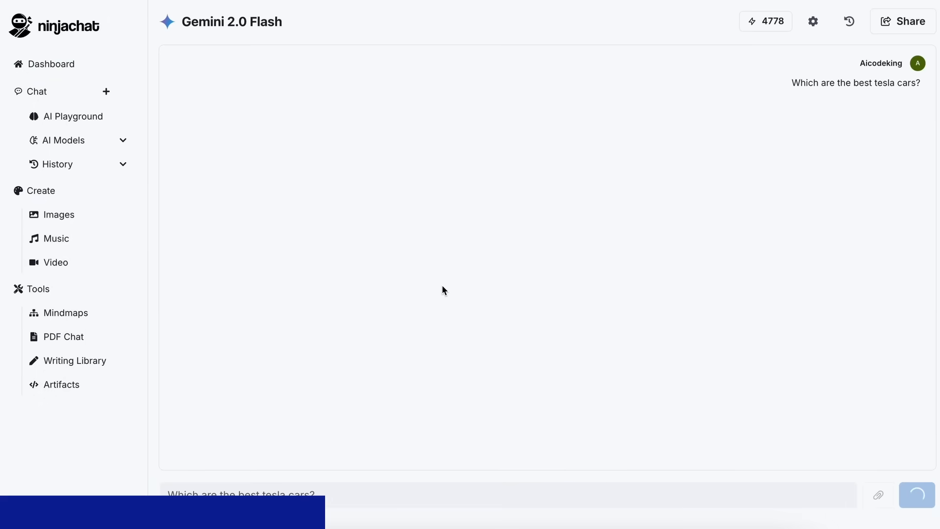
Step: Extract the Mistral OCR news page content into an AI Playground mind map
{"action": "left_click", "coordinate": [916, 494]}
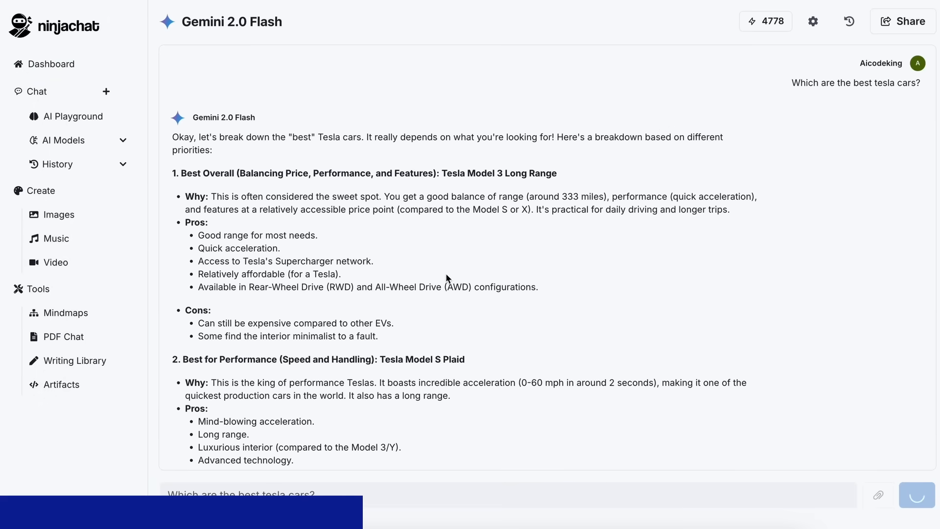
{"action": "left_click", "coordinate": [74, 116]}
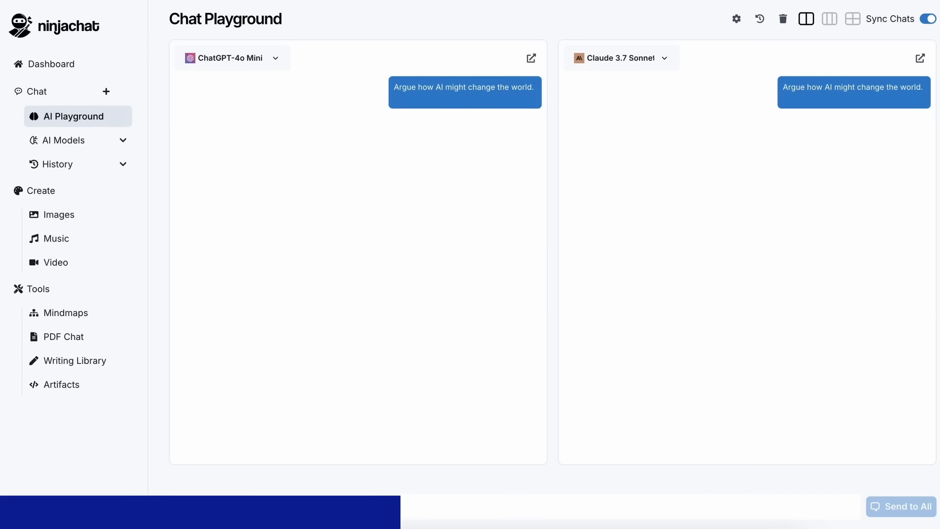
{"action": "left_click", "coordinate": [902, 506]}
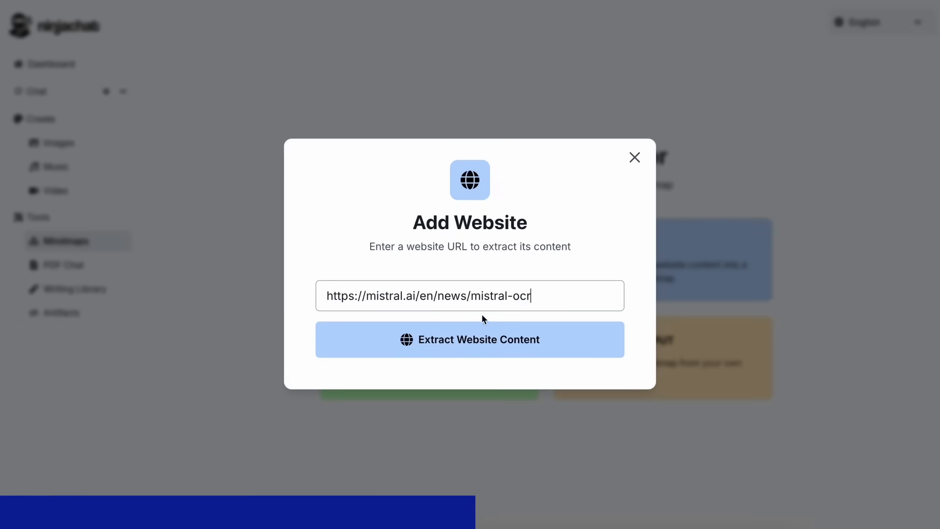
{"action": "left_click", "coordinate": [469, 339]}
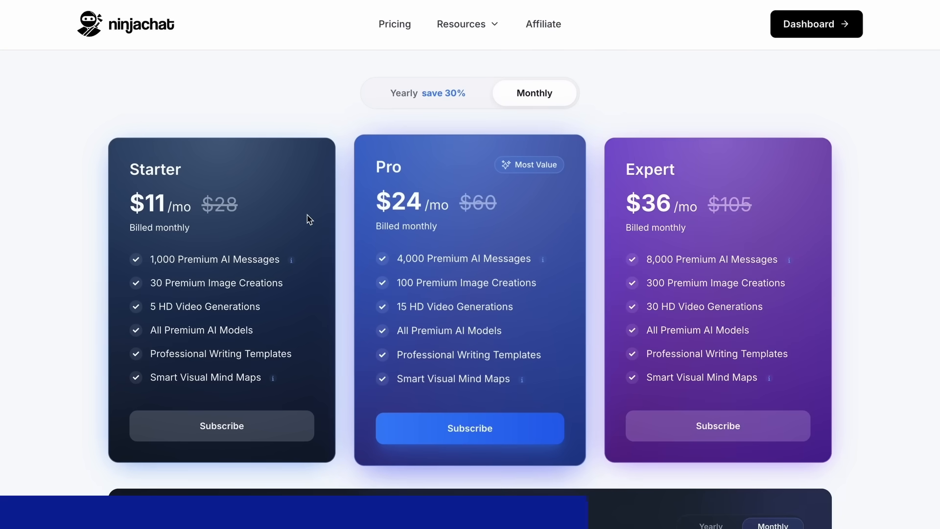
{"action": "mouse_move", "coordinate": [270, 311]}
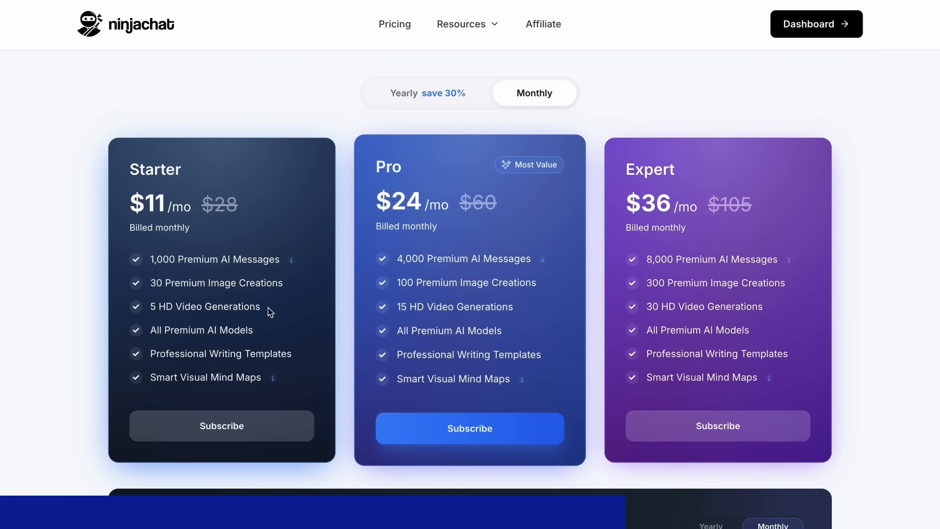
{"action": "mouse_move", "coordinate": [432, 224]}
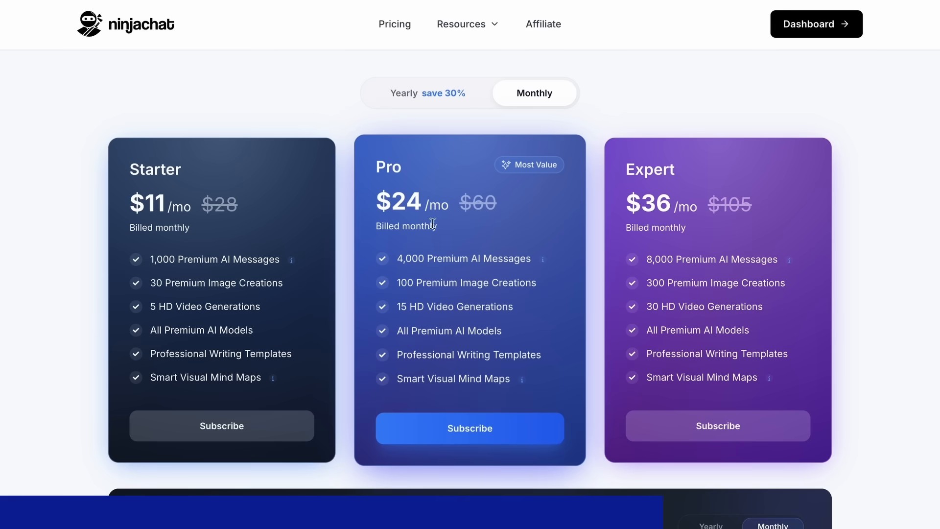
{"action": "mouse_move", "coordinate": [572, 278]}
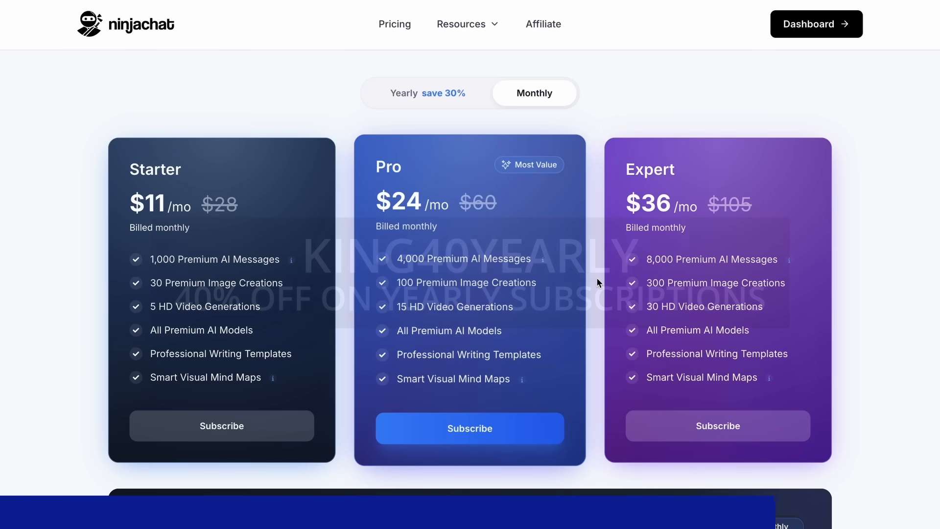
{"action": "left_click", "coordinate": [404, 93]}
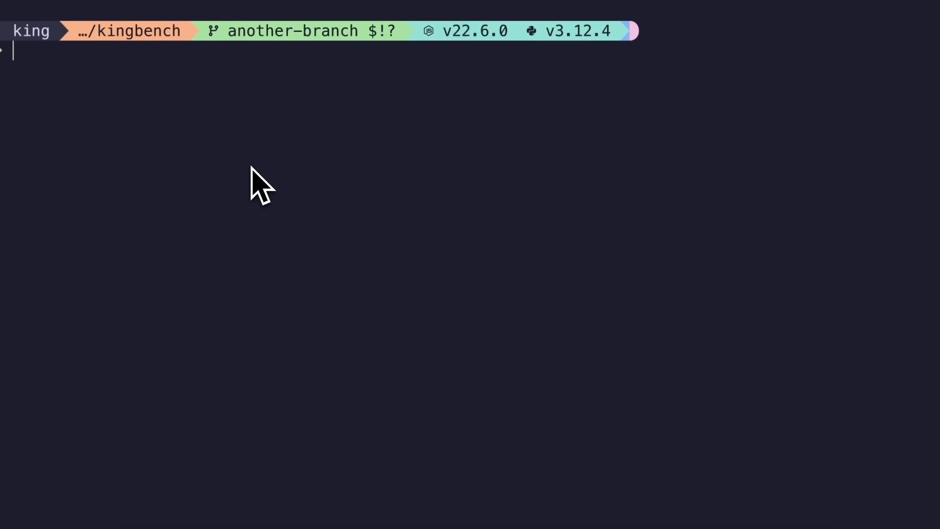
{"action": "mouse_move", "coordinate": [248, 273]}
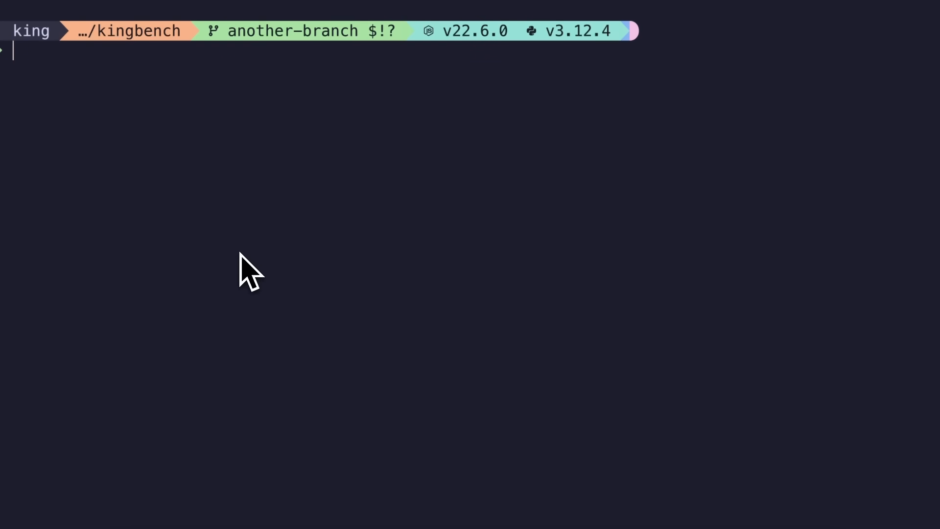
{"action": "mouse_move", "coordinate": [267, 249]}
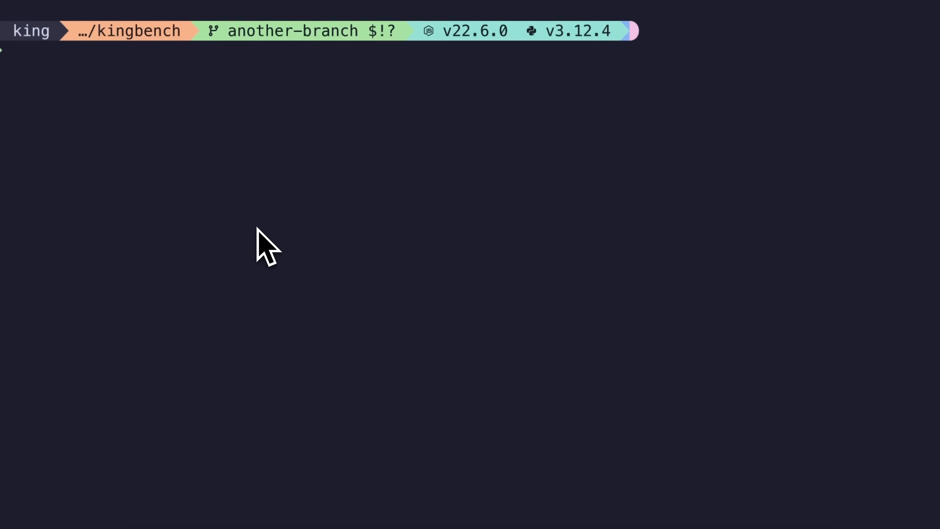
{"action": "mouse_move", "coordinate": [384, 296]}
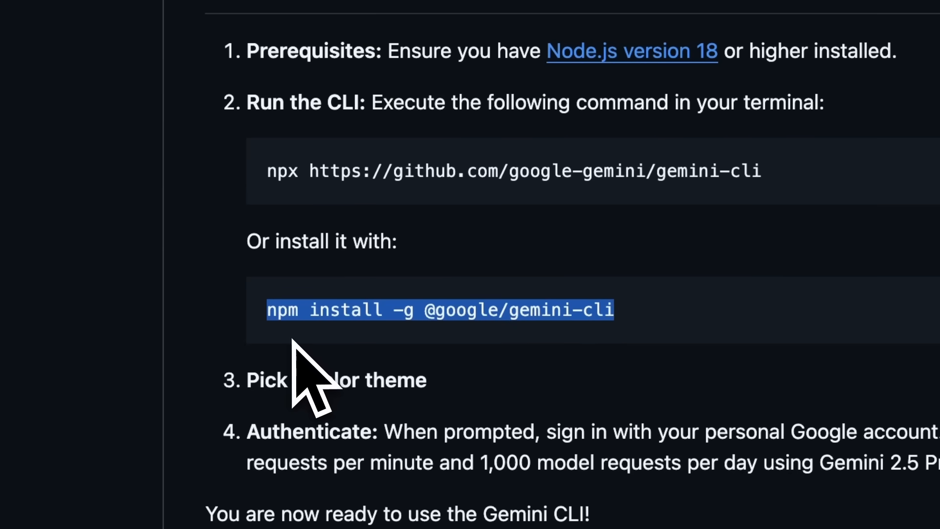
{"action": "mouse_move", "coordinate": [267, 171]}
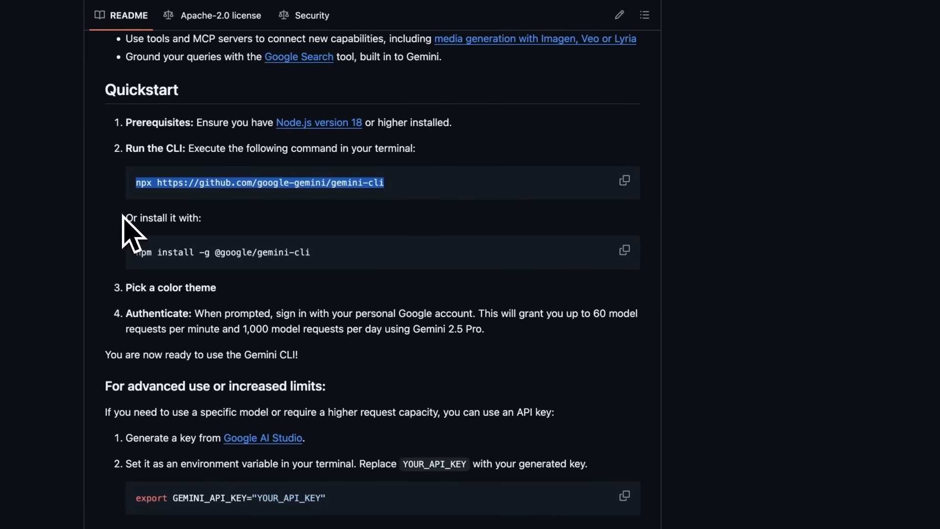
{"action": "mouse_move", "coordinate": [141, 282]}
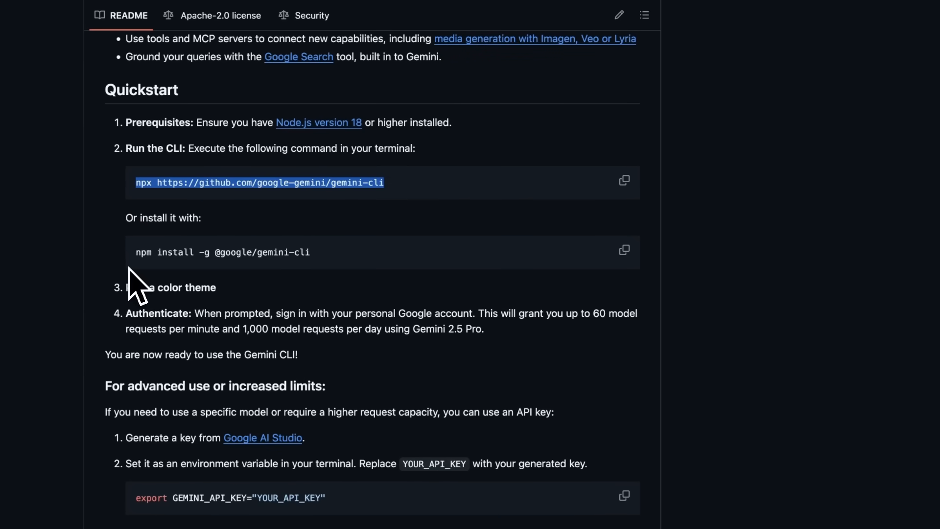
{"action": "mouse_move", "coordinate": [138, 282]}
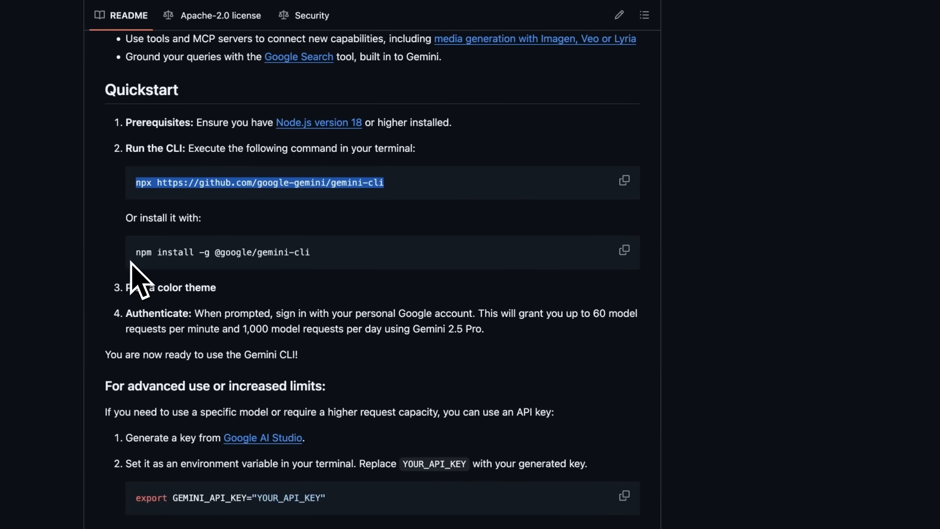
{"action": "mouse_move", "coordinate": [435, 425]}
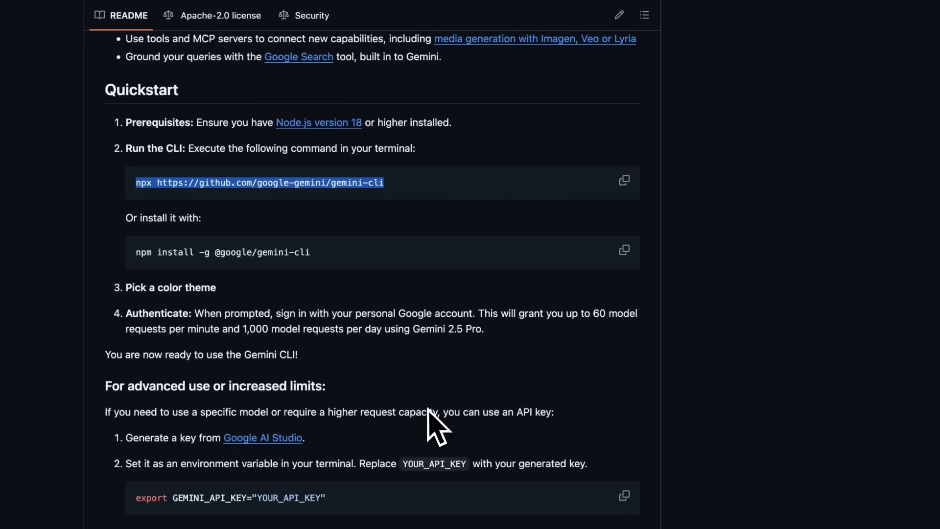
{"action": "mouse_move", "coordinate": [298, 298]}
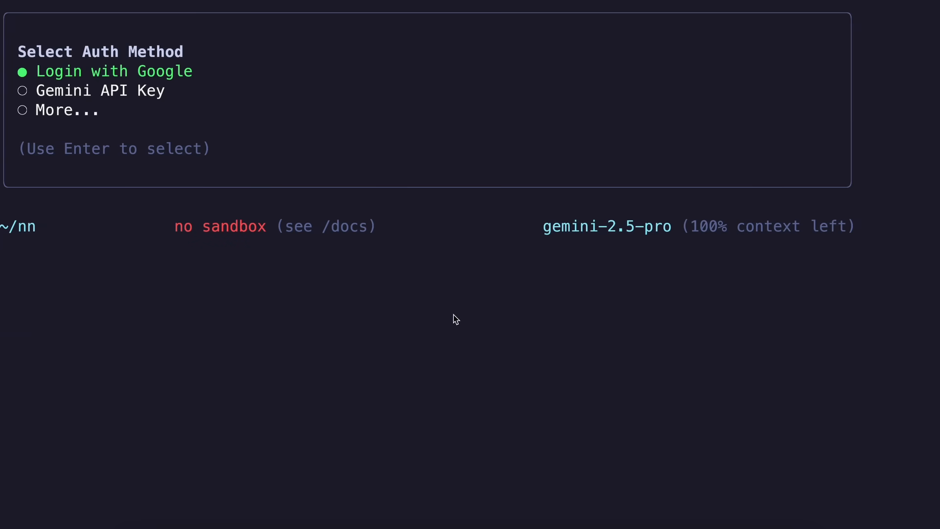
Step: Select Gemini API Key as the sign-in method in the auth prompt
{"action": "key", "text": "down"}
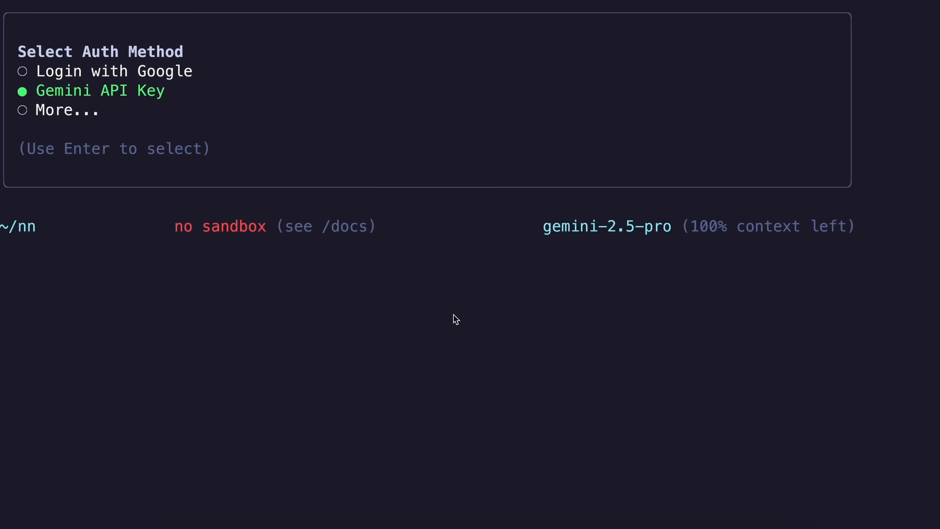
{"action": "key", "text": "up"}
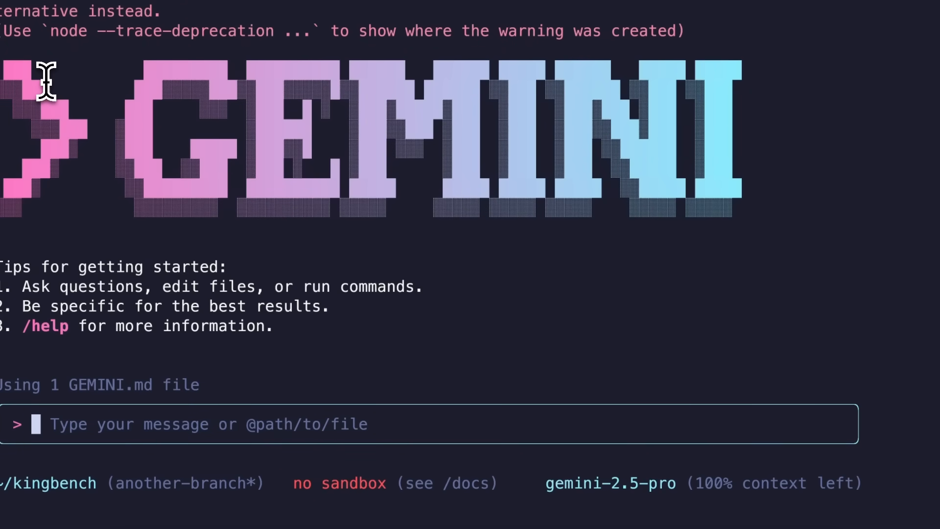
{"action": "mouse_move", "coordinate": [47, 111]}
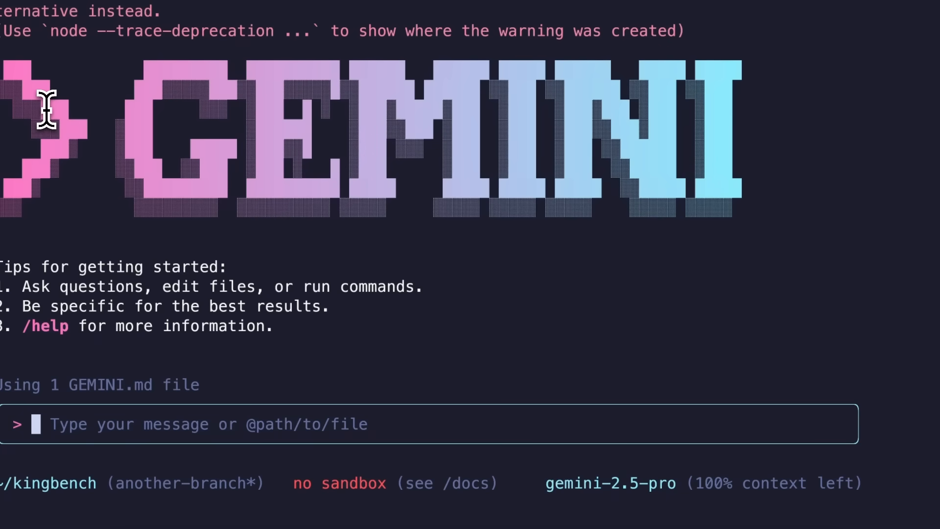
{"action": "mouse_move", "coordinate": [59, 149]}
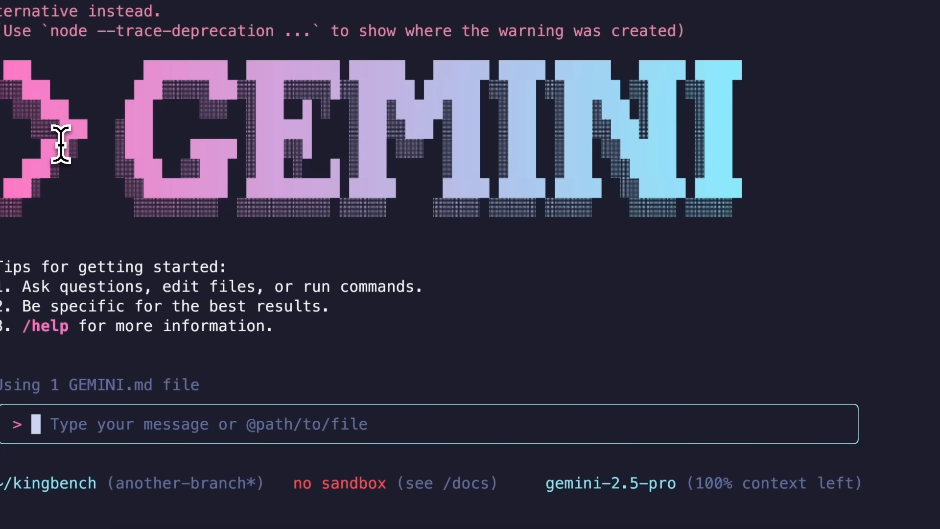
Step: Run /about to show CLI 0.1.1 with gemini-2.5-pro, then list the slash commands
{"action": "type", "text": "/"}
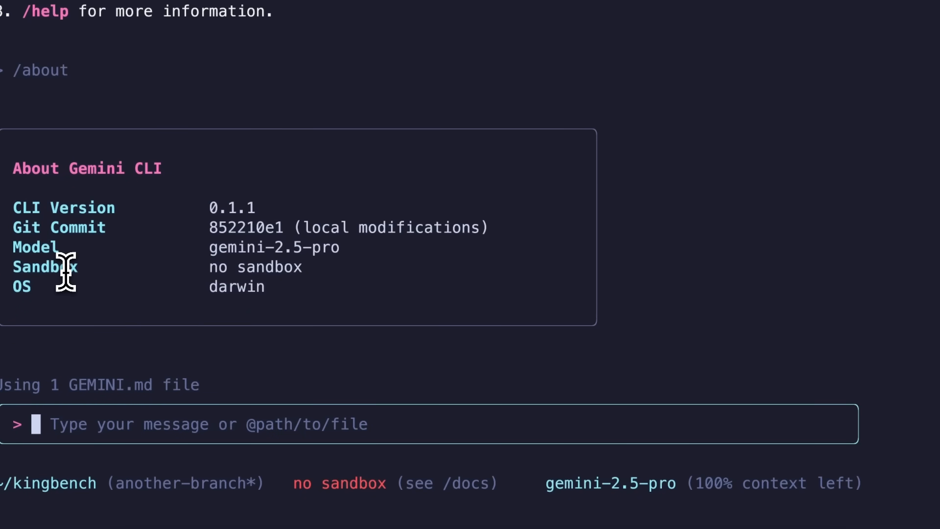
{"action": "type", "text": "/"}
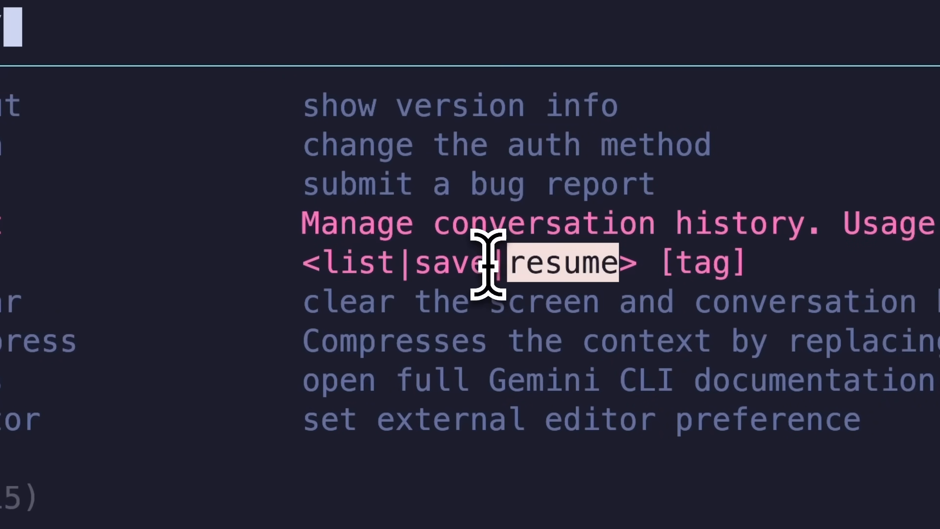
{"action": "mouse_move", "coordinate": [356, 264]}
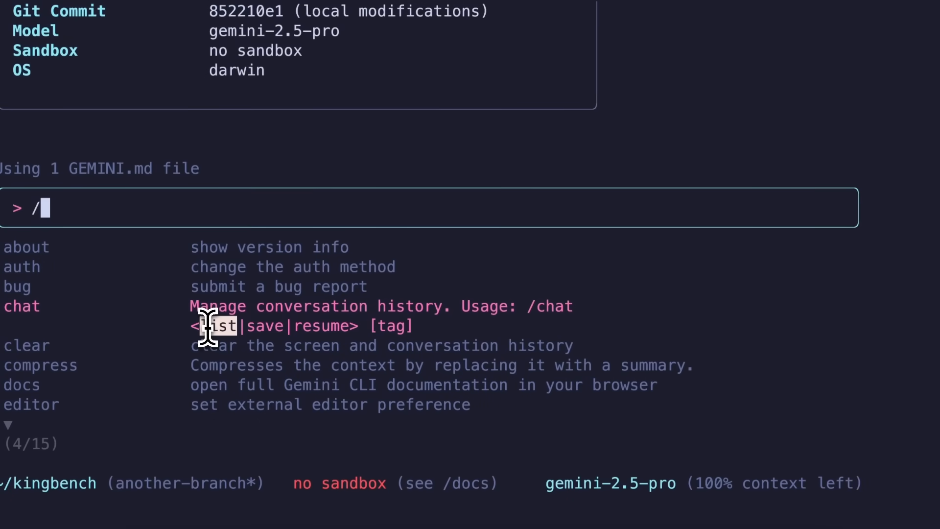
{"action": "mouse_move", "coordinate": [204, 336]}
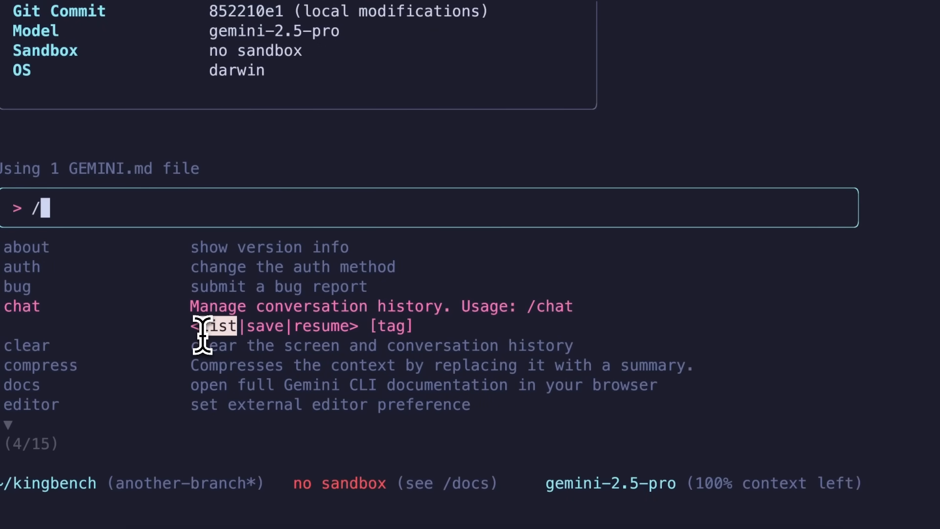
{"action": "mouse_move", "coordinate": [204, 327]}
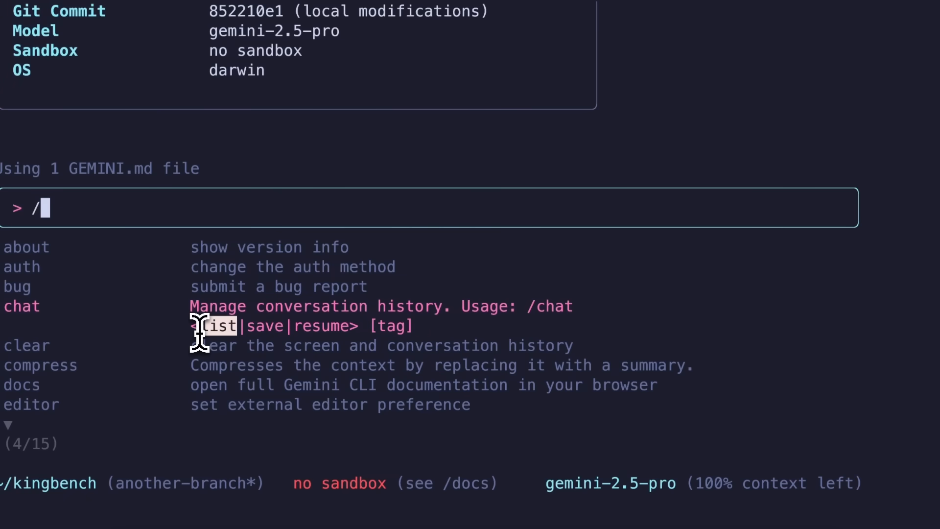
{"action": "mouse_move", "coordinate": [138, 370]}
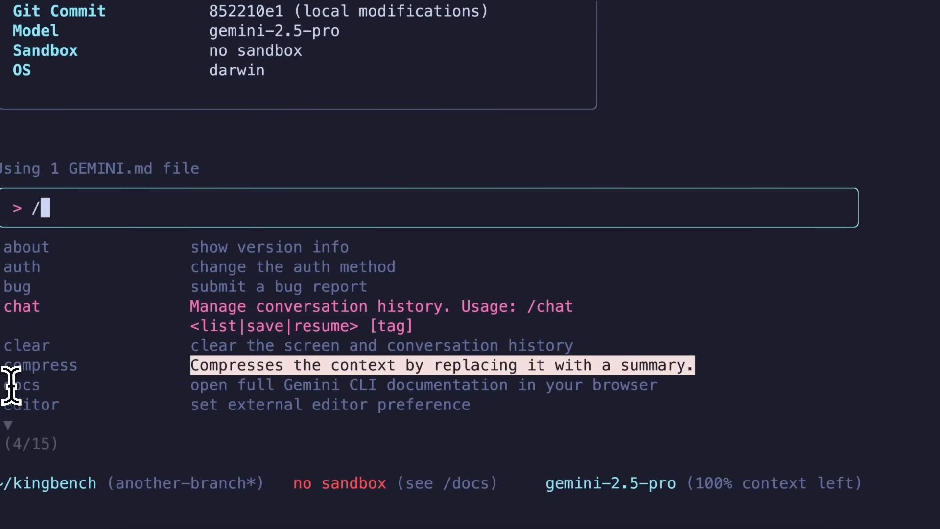
{"action": "mouse_move", "coordinate": [13, 390]}
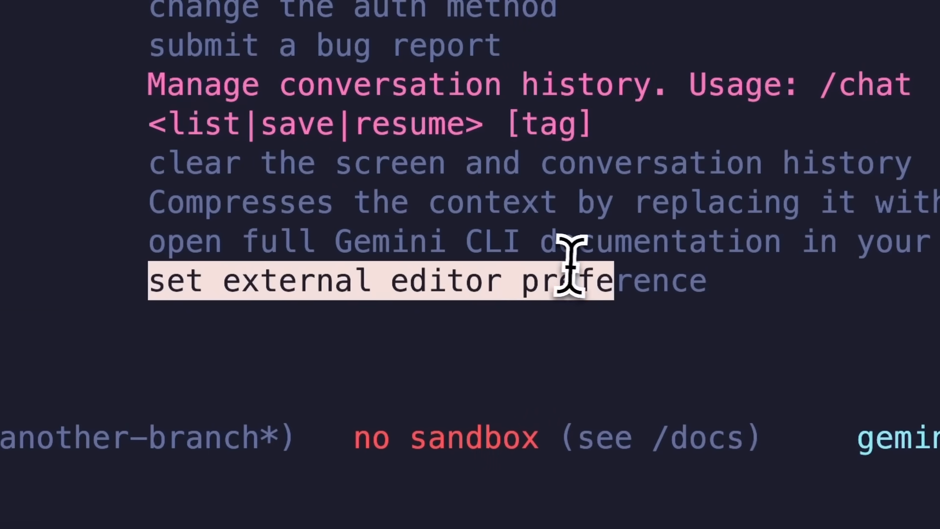
{"action": "mouse_move", "coordinate": [405, 282]}
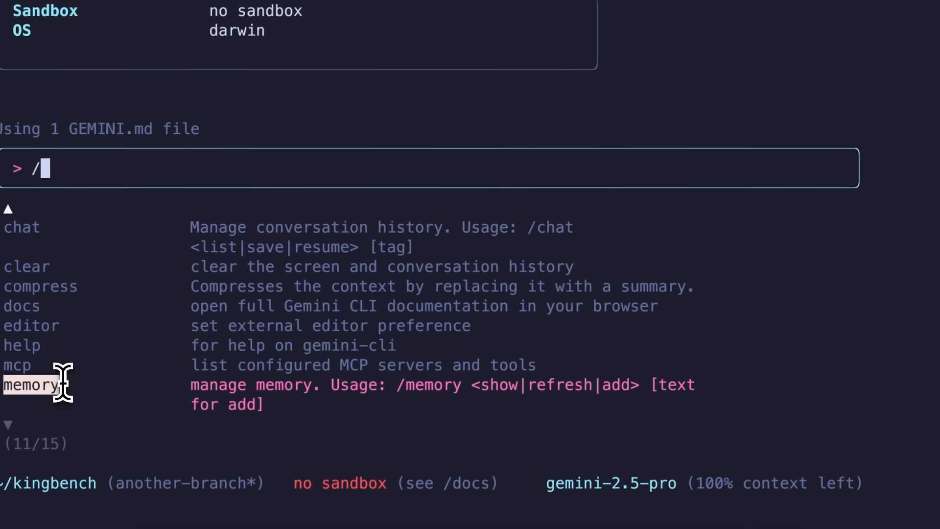
{"action": "mouse_move", "coordinate": [47, 179]}
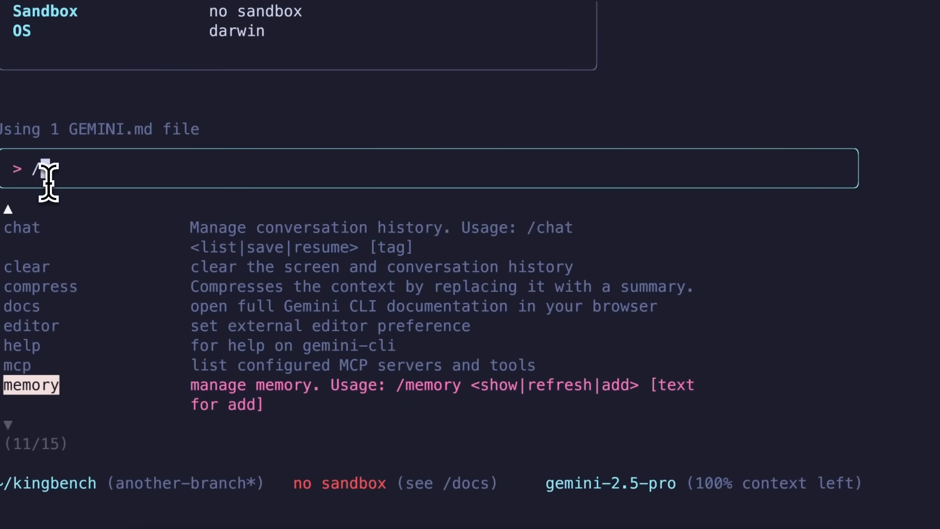
Step: Save "Always write good code" to GEMINI.md memory with /memory add
{"action": "type", "text": "memo"}
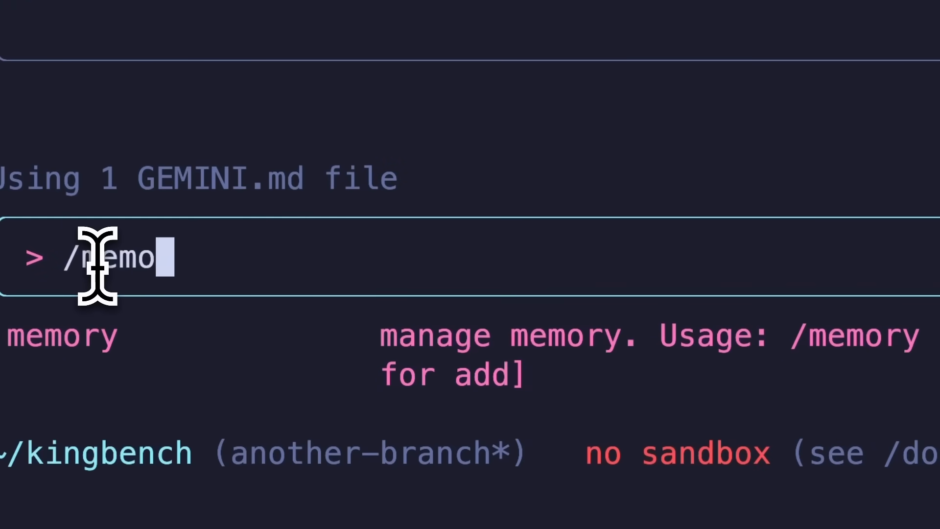
{"action": "type", "text": "ry add"}
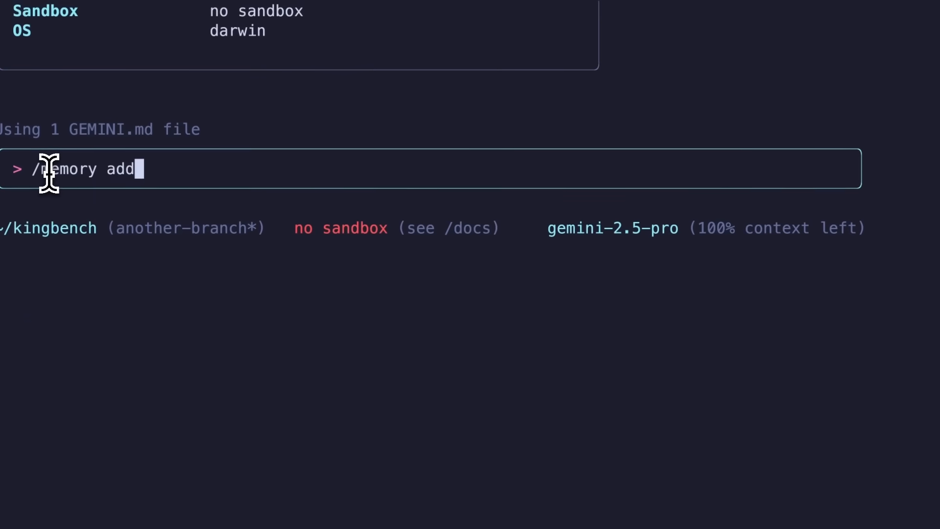
{"action": "type", "text": "refresh"}
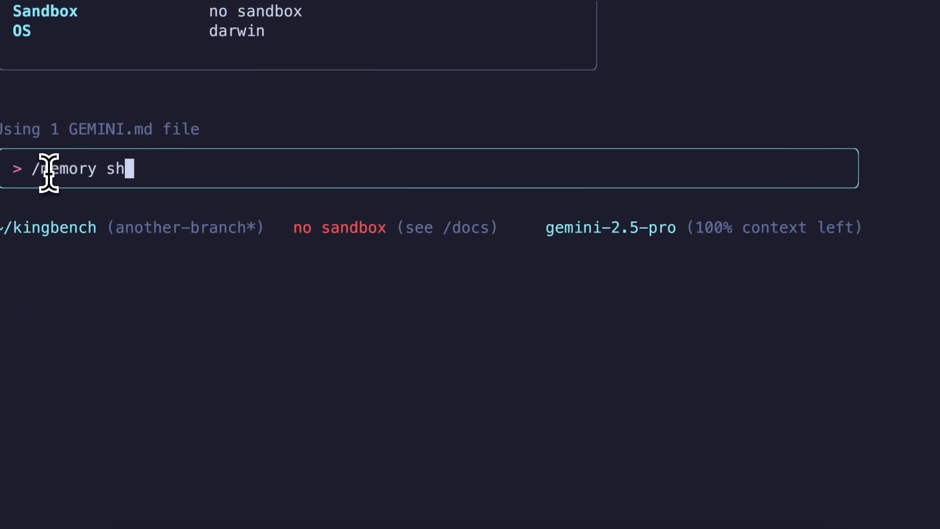
{"action": "type", "text": "ow"}
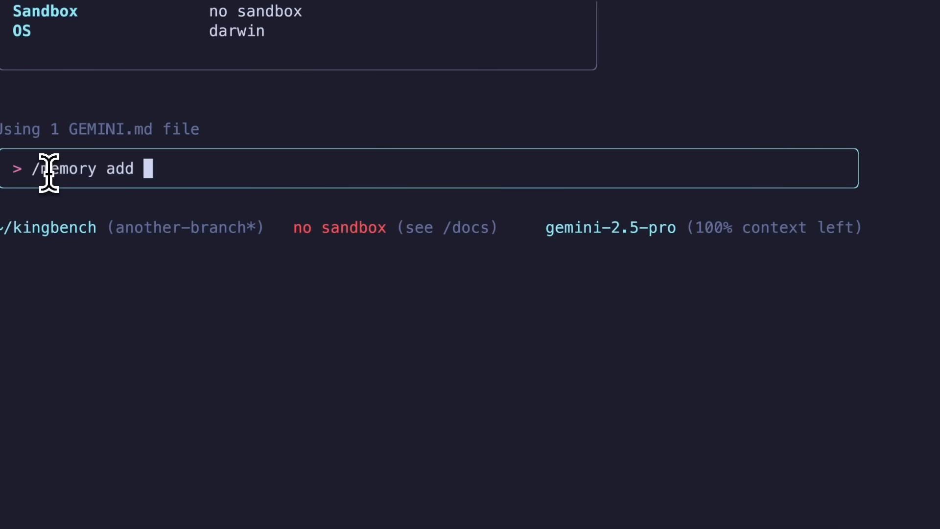
{"action": "type", "text": "\"A"}
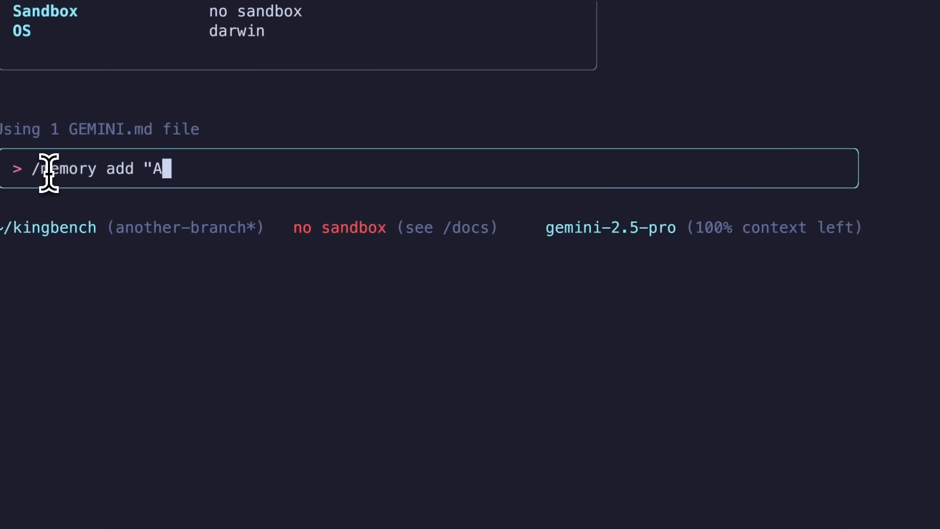
{"action": "type", "text": "lways write good"}
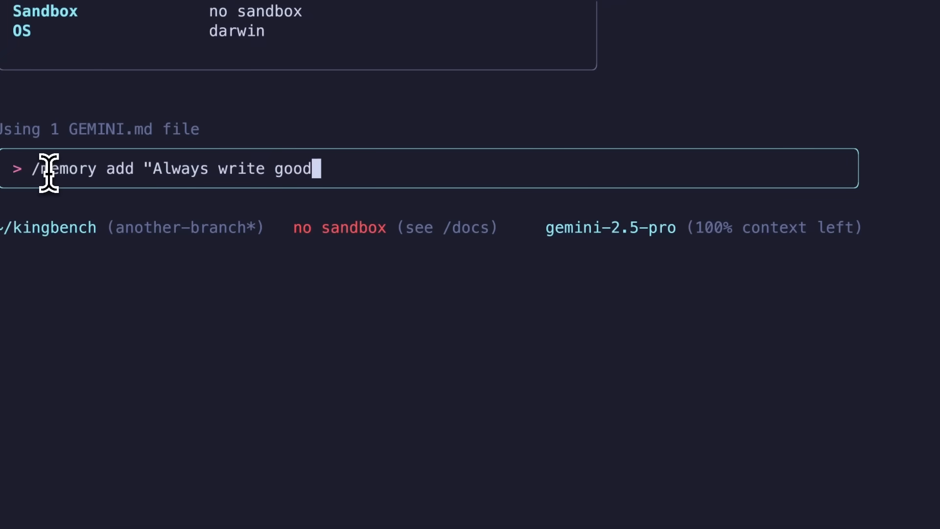
{"action": "key", "text": "Return"}
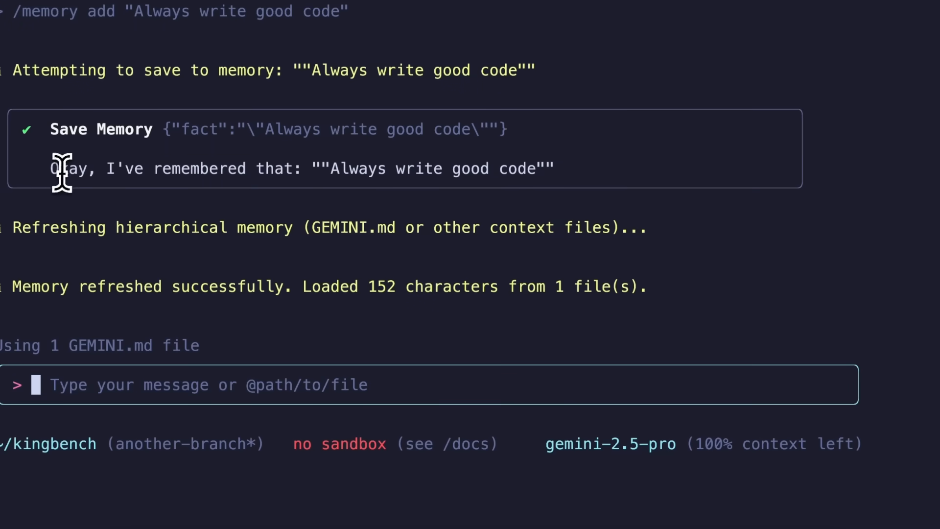
{"action": "mouse_move", "coordinate": [192, 189]}
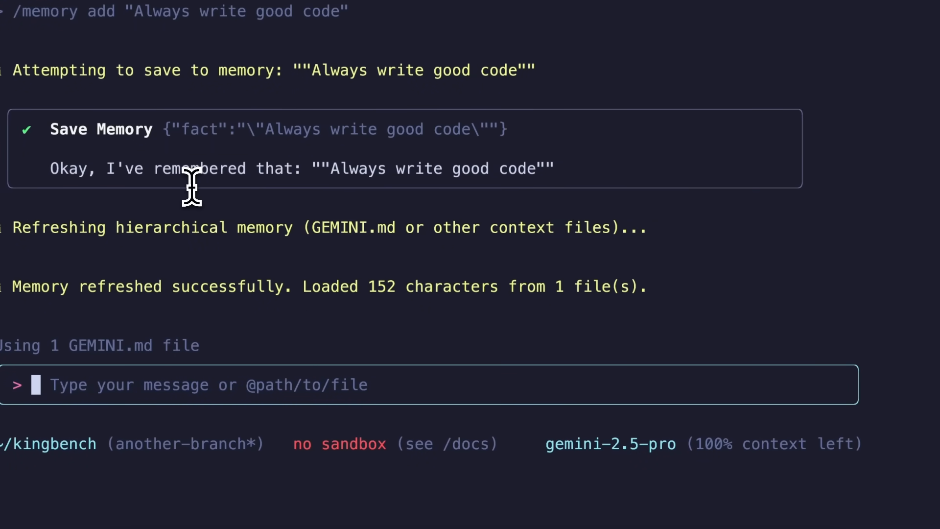
{"action": "type", "text": "/s"}
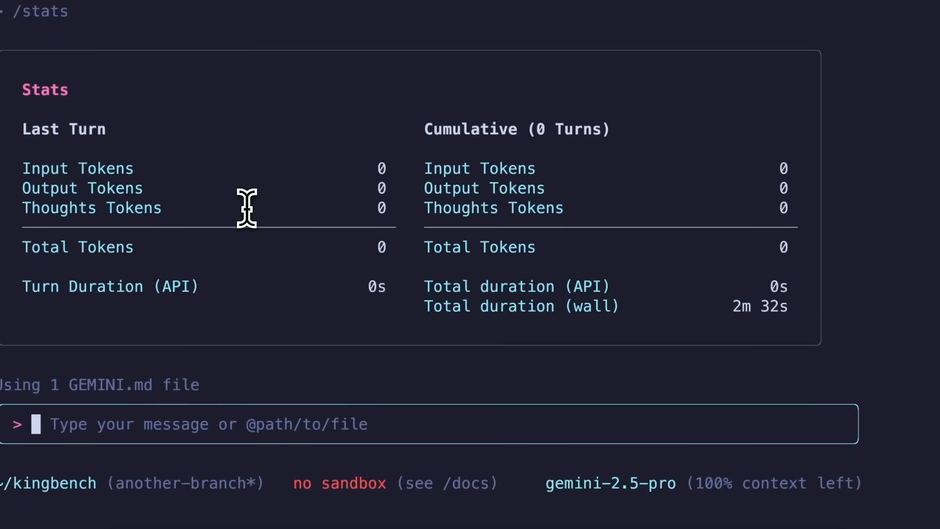
{"action": "mouse_move", "coordinate": [173, 401]}
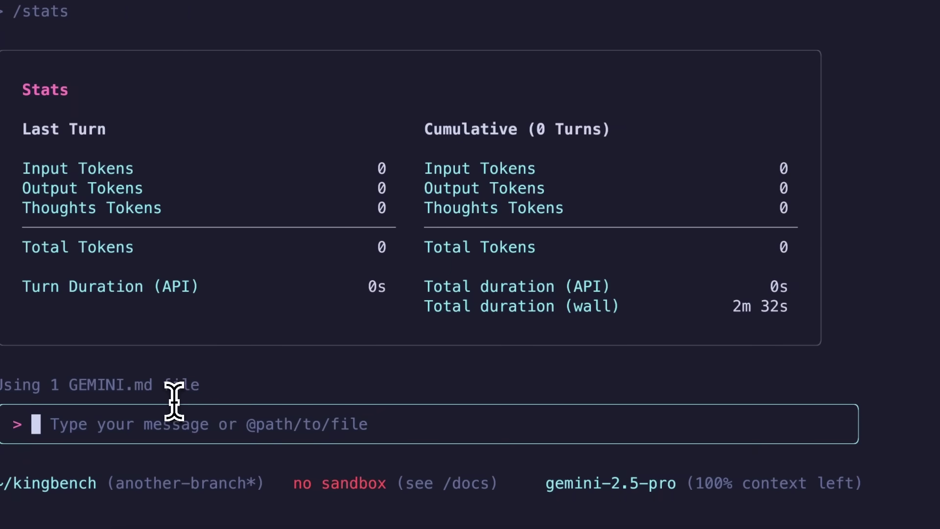
Step: Ask the agent: "Add a light theme option to it."
{"action": "type", "text": "Add a light th"}
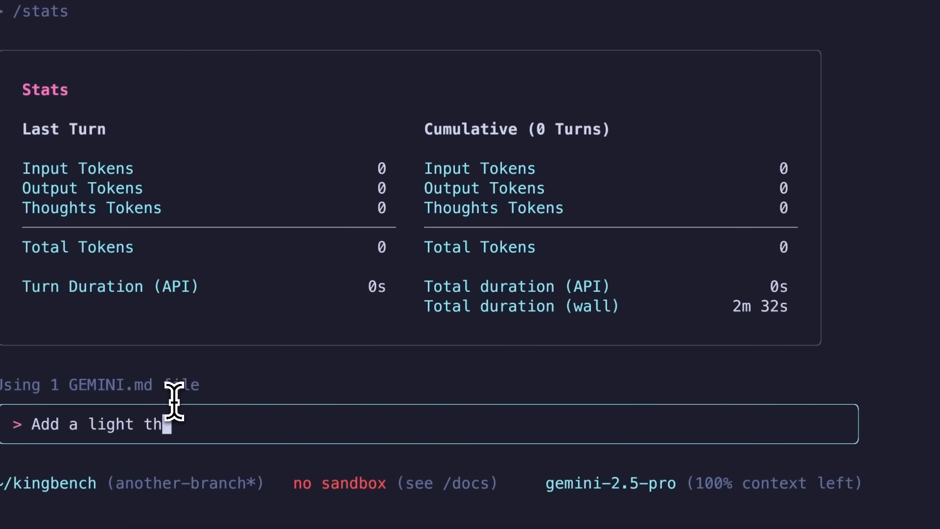
{"action": "type", "text": "eme option"}
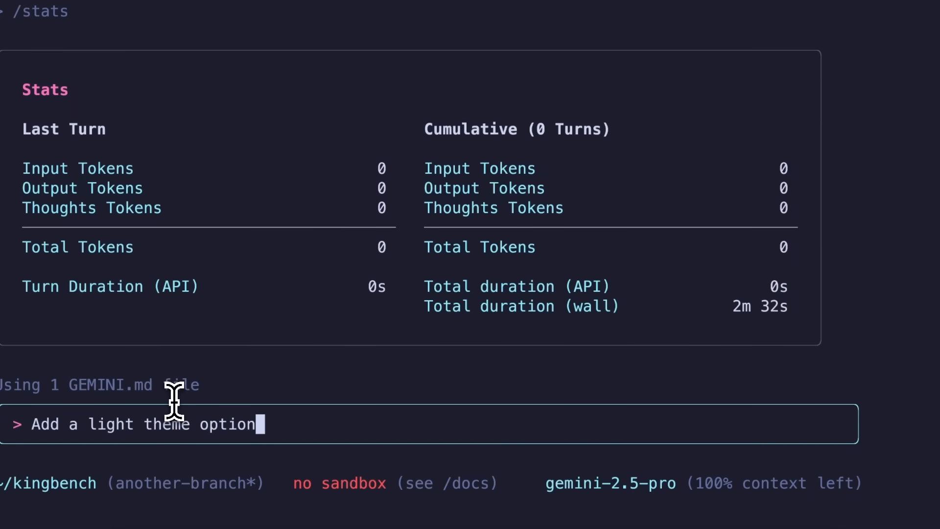
{"action": "type", "text": "to it."}
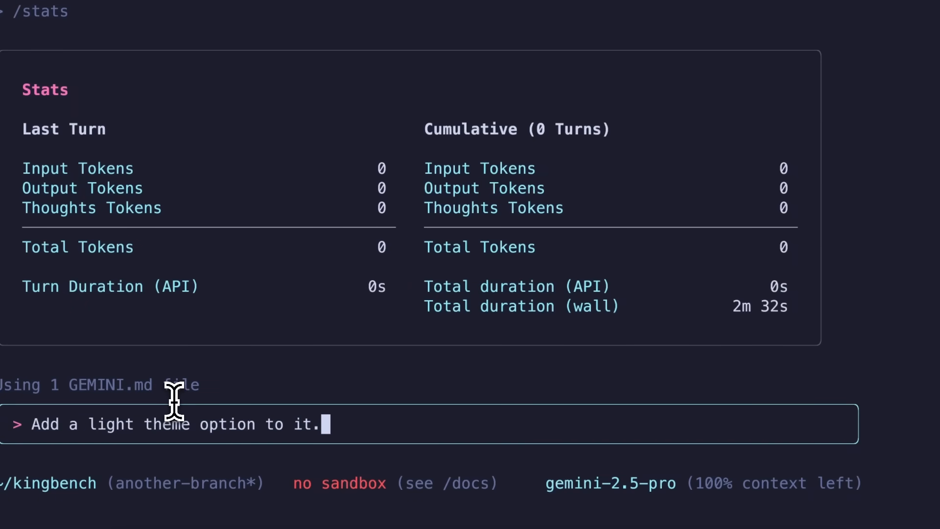
{"action": "key", "text": "Return"}
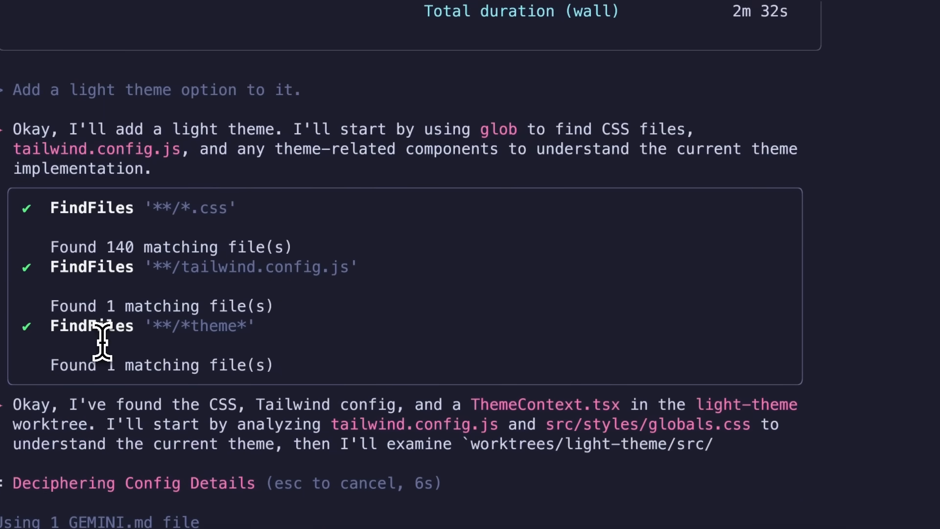
Step: Review the agent's FindFiles, ReadFile, WriteFile and Edit steps creating ThemeToggle and ThemeProvider
{"action": "scroll", "scroll_direction": "down", "scroll_amount": 3}
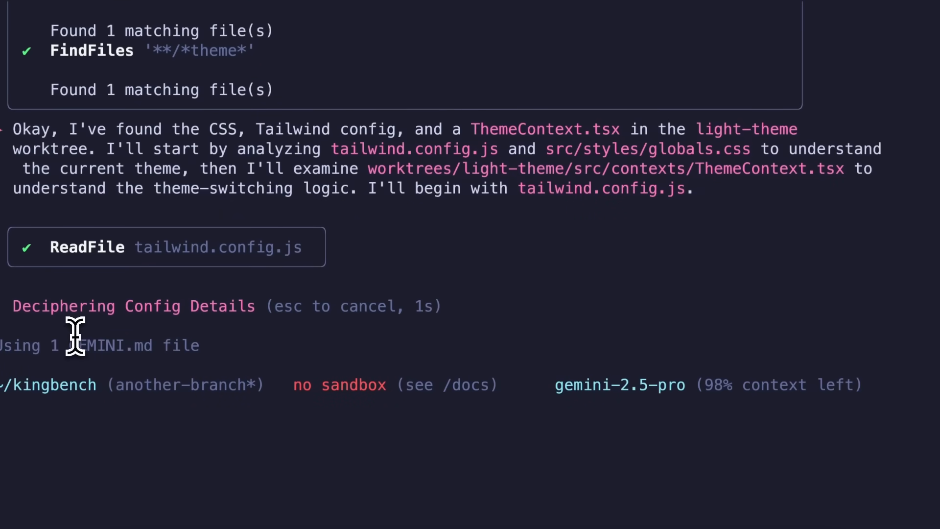
{"action": "mouse_move", "coordinate": [93, 336]}
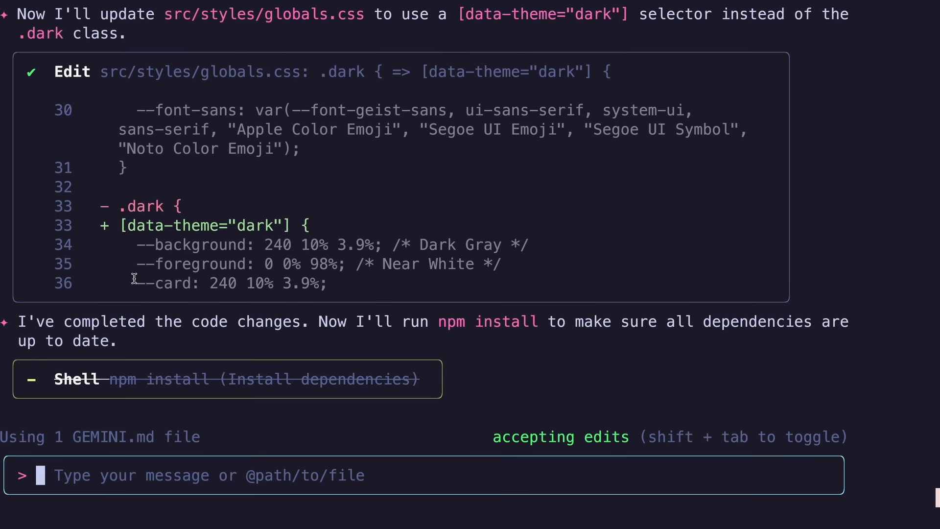
{"action": "scroll", "scroll_direction": "up", "scroll_amount": 3}
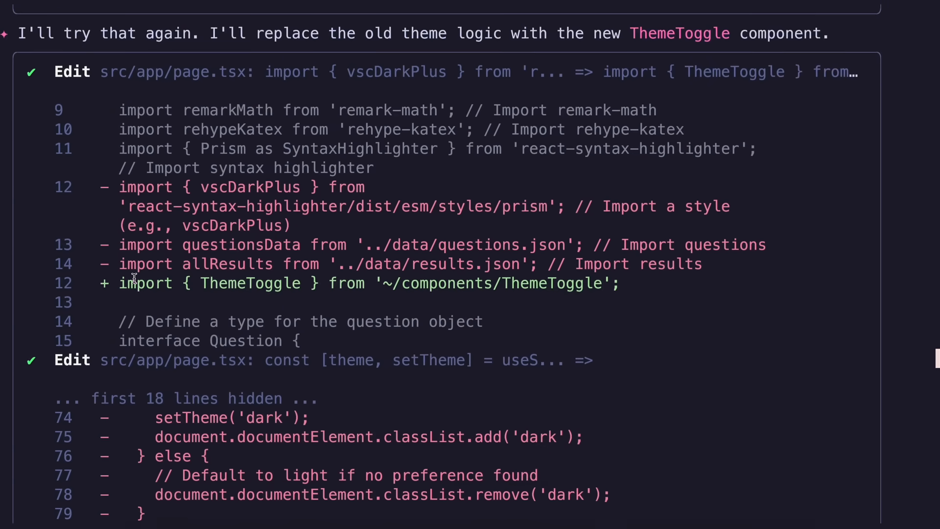
{"action": "scroll", "scroll_direction": "down", "scroll_amount": 3}
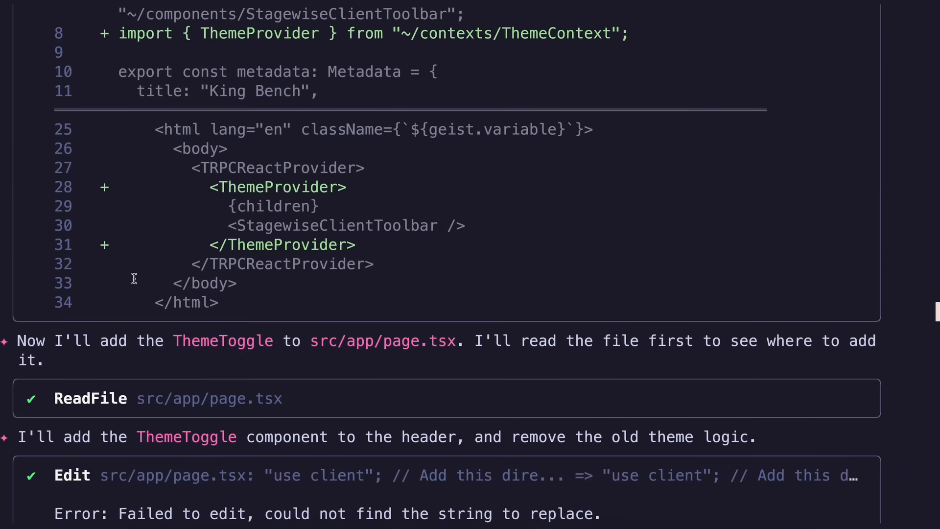
{"action": "scroll", "scroll_direction": "down", "scroll_amount": 3}
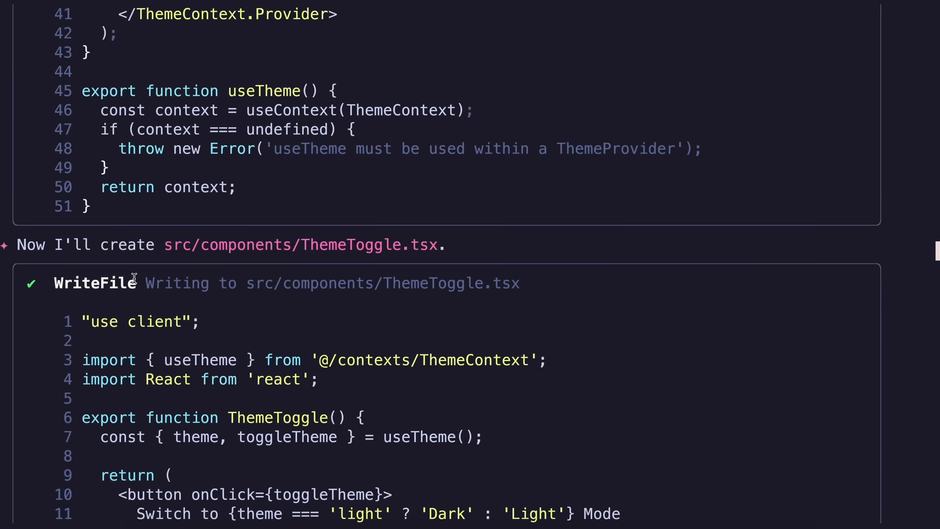
{"action": "scroll", "scroll_direction": "up", "scroll_amount": 3}
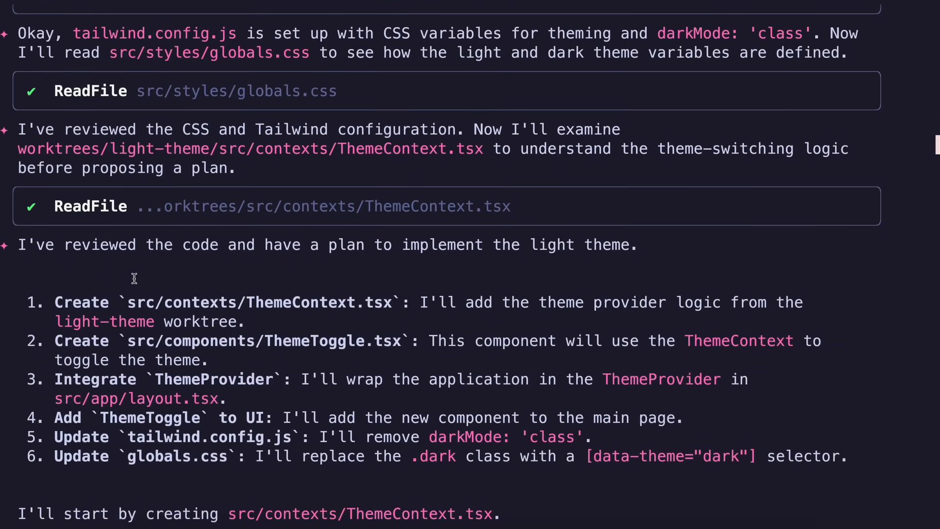
{"action": "scroll", "scroll_direction": "up", "scroll_amount": 3}
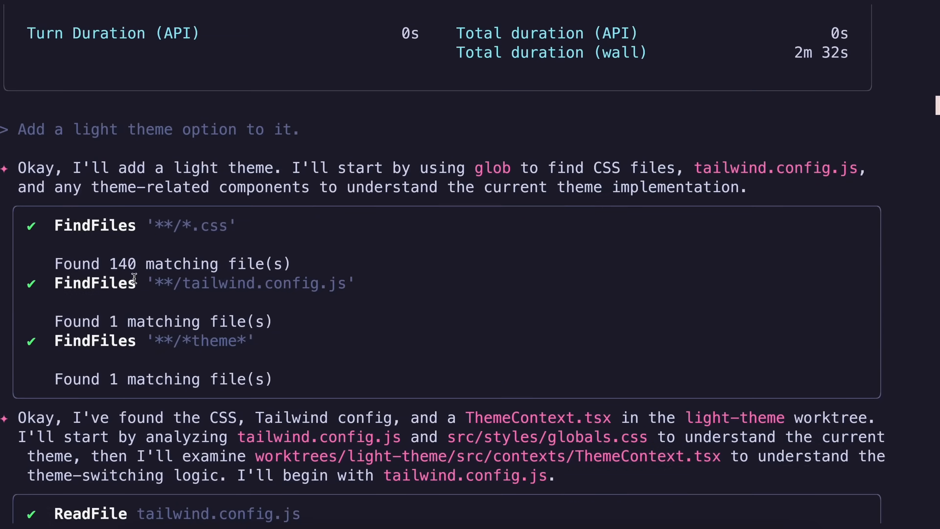
{"action": "scroll", "scroll_direction": "down", "scroll_amount": 3}
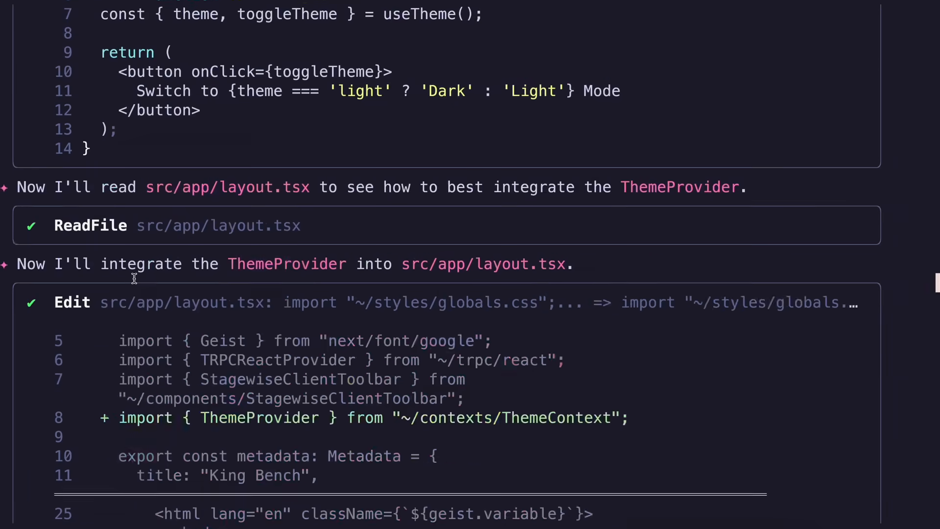
Step: Run /stats to view the 447,629-token total and 4m 17s API time
{"action": "type", "text": "/sta"}
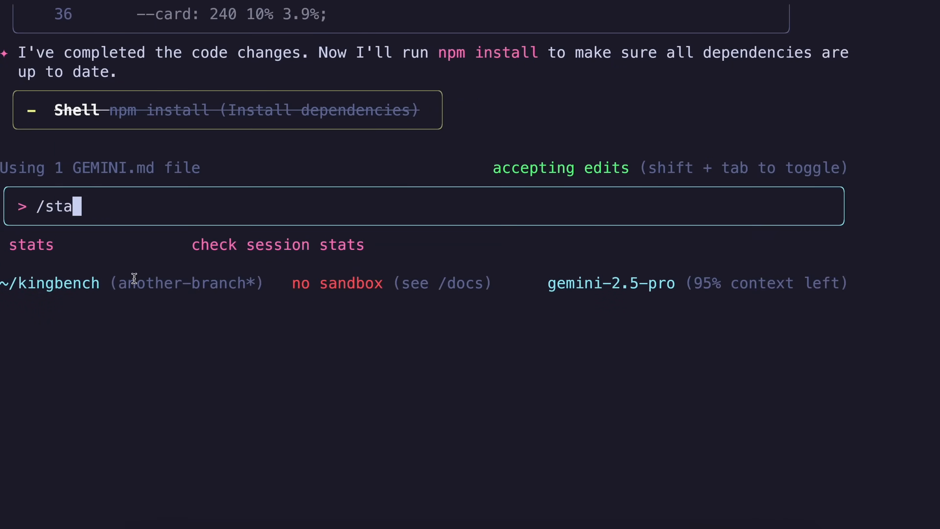
{"action": "key", "text": "Return"}
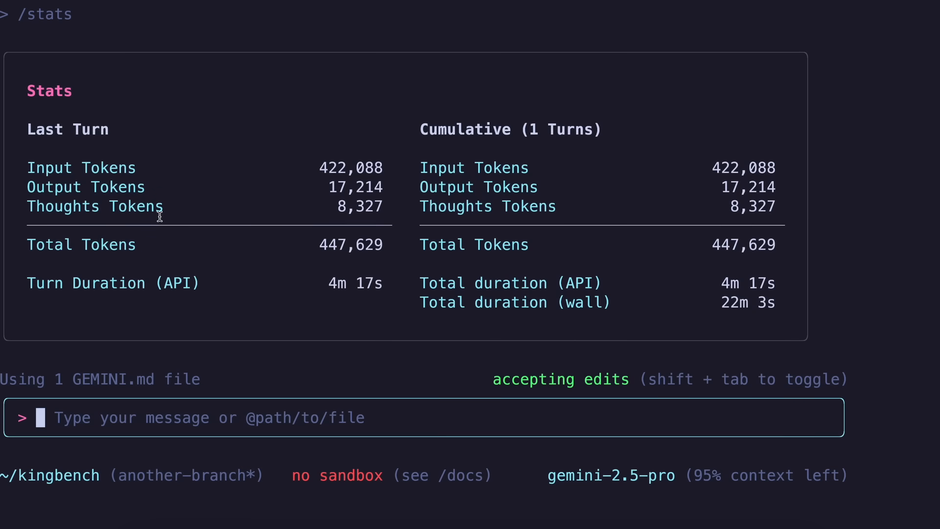
{"action": "mouse_move", "coordinate": [170, 199]}
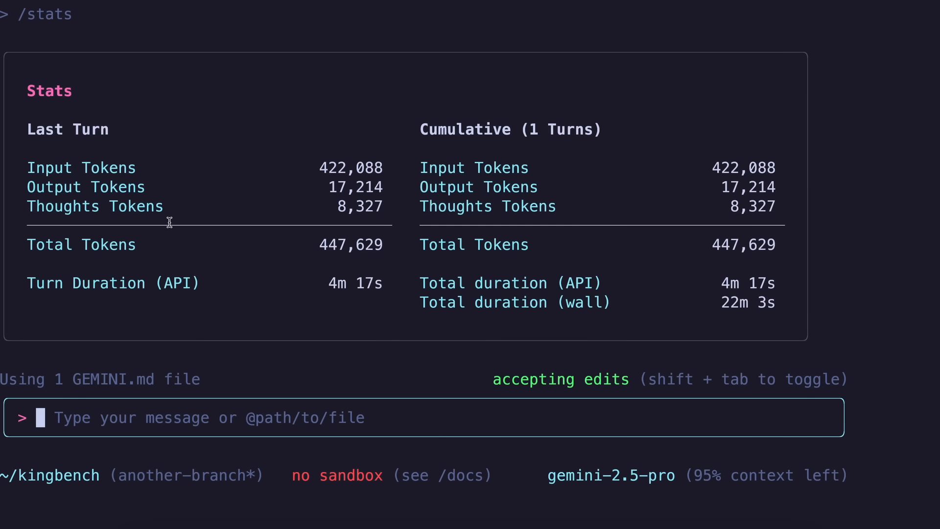
{"action": "mouse_move", "coordinate": [169, 217]}
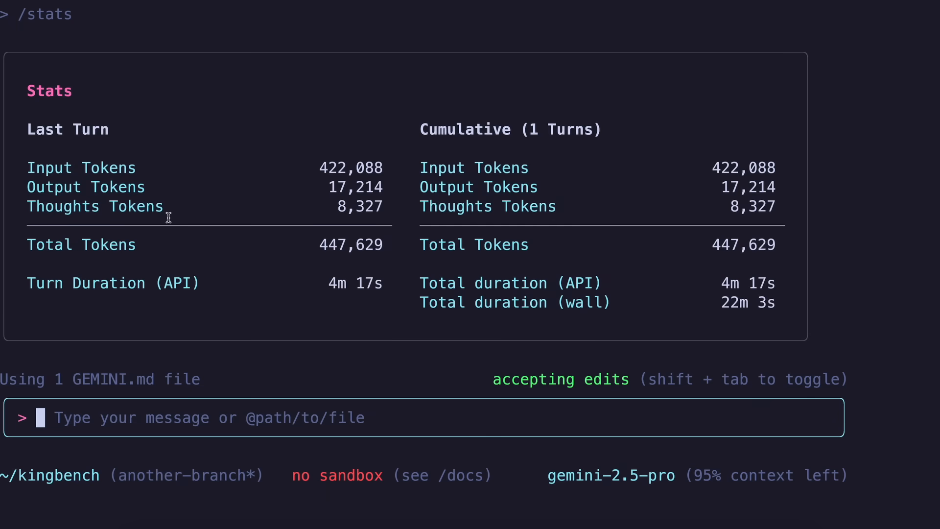
{"action": "scroll", "scroll_direction": "down", "scroll_amount": 3}
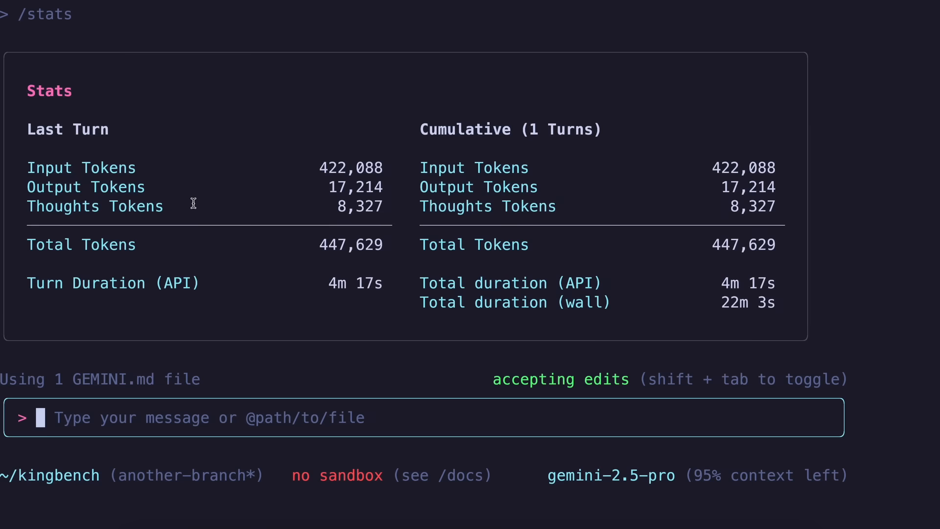
{"action": "mouse_move", "coordinate": [215, 243]}
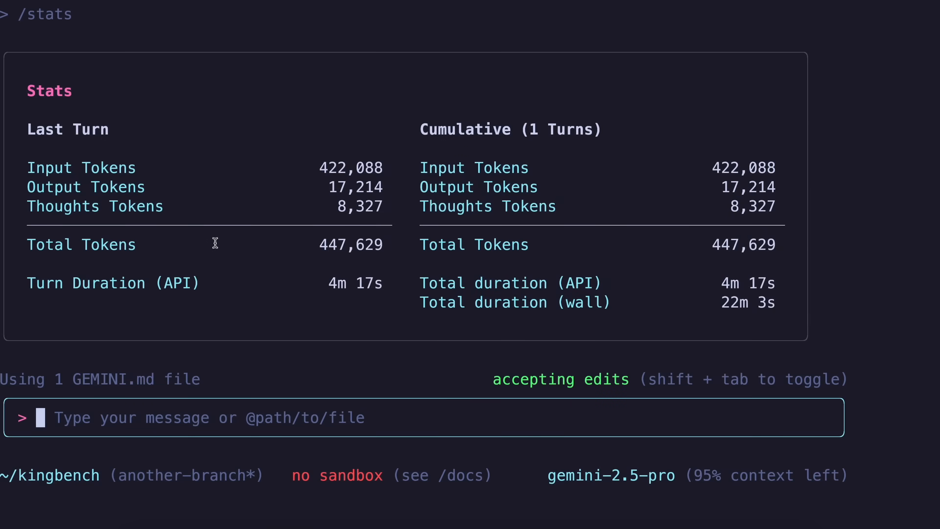
{"action": "mouse_move", "coordinate": [226, 234]}
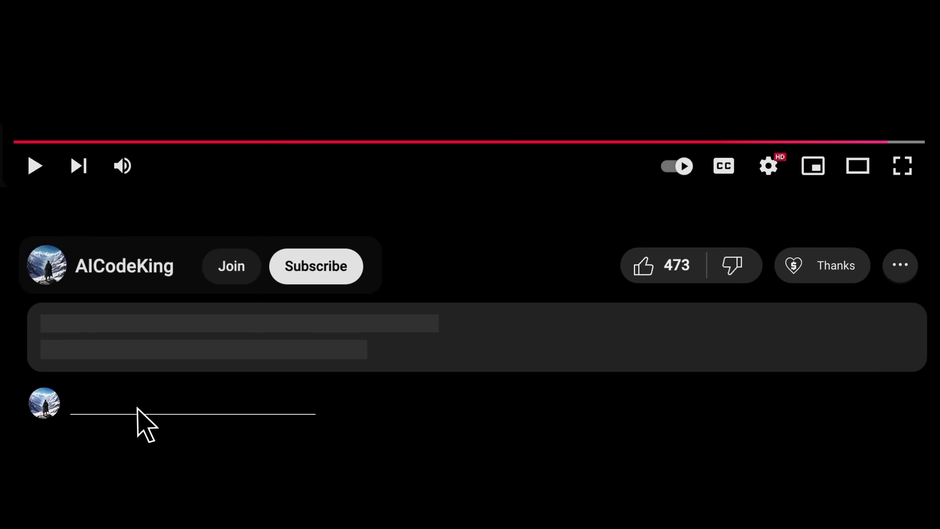
Step: Subscribe to AICodeKing, open Super Thanks, then view the Join this channel membership tiers
{"action": "left_click", "coordinate": [315, 265]}
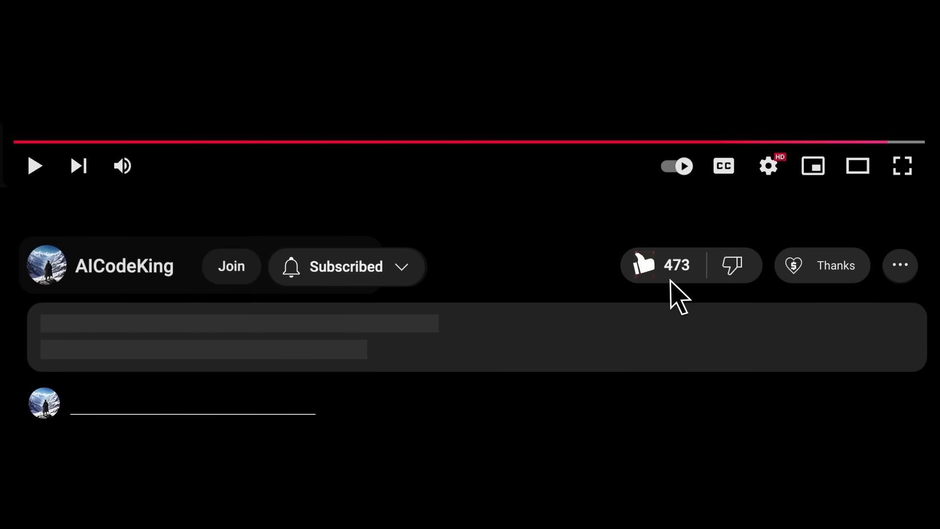
{"action": "left_click", "coordinate": [822, 265]}
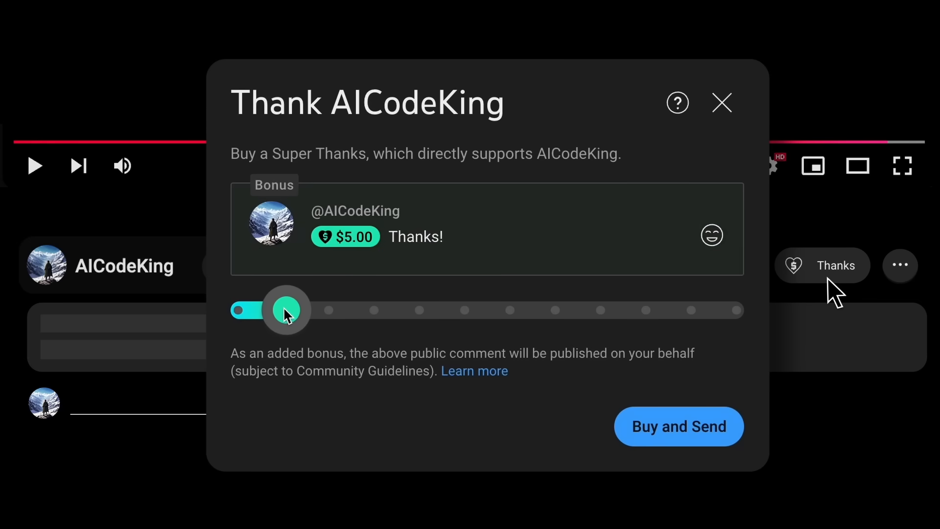
{"action": "left_click", "coordinate": [232, 266]}
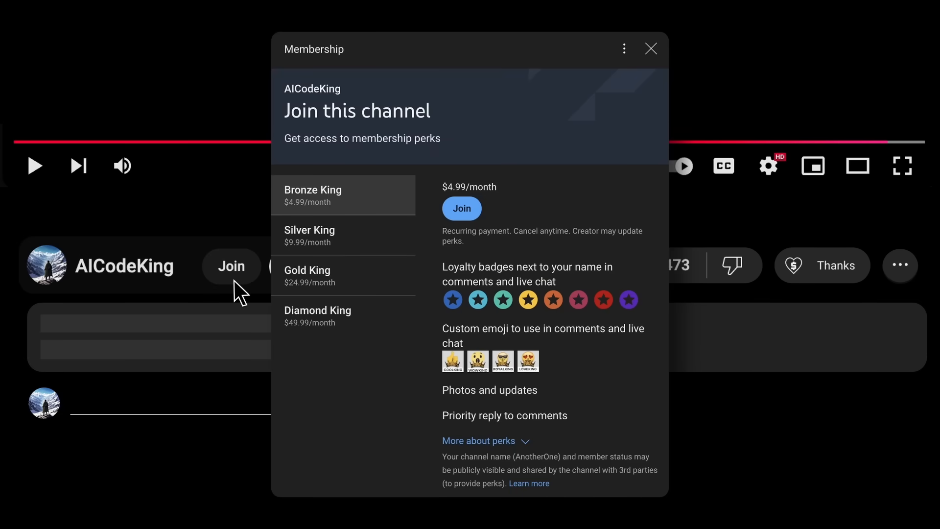